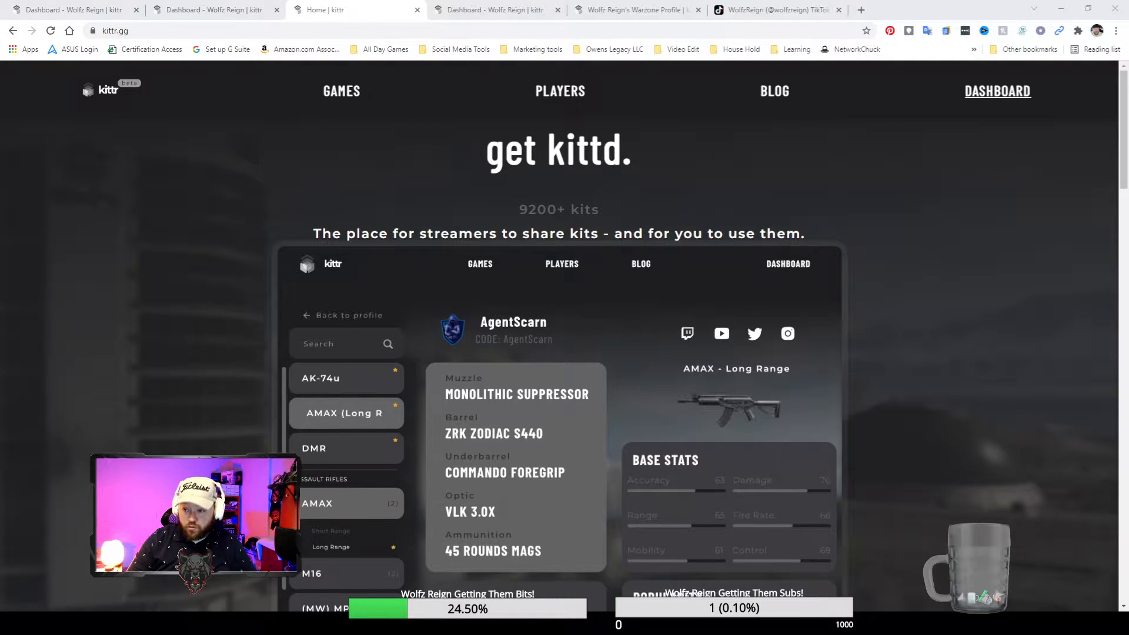
- Go from the dashboard to Wolfz Reign's public profile and view the Featured Kits section
{"action": "left_click", "coordinate": [997, 90]}
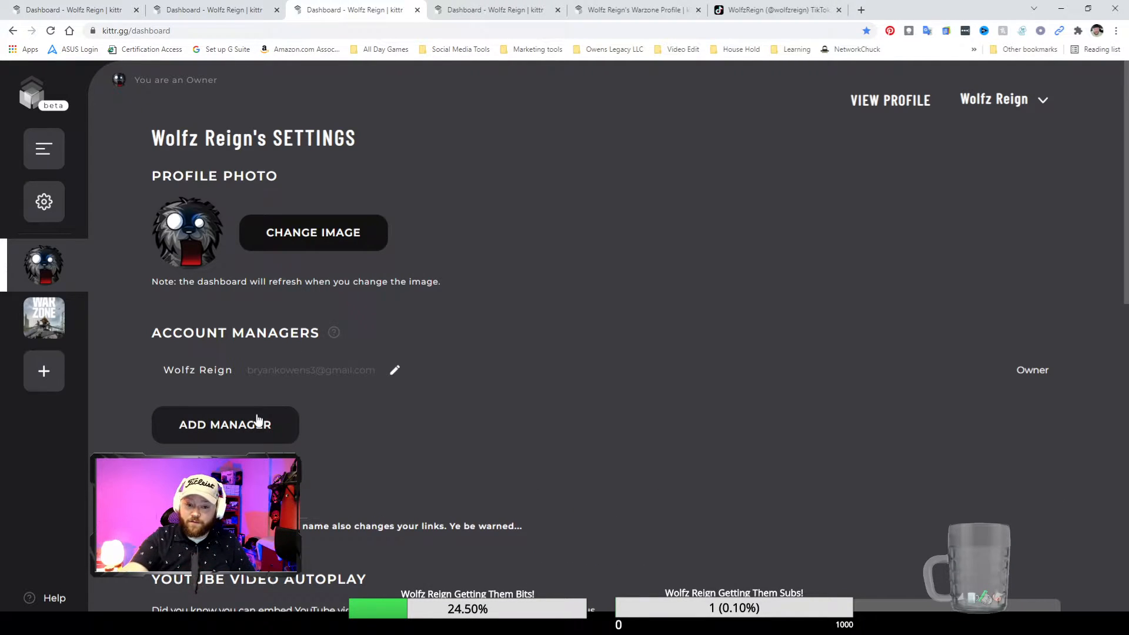
{"action": "left_click", "coordinate": [891, 99]}
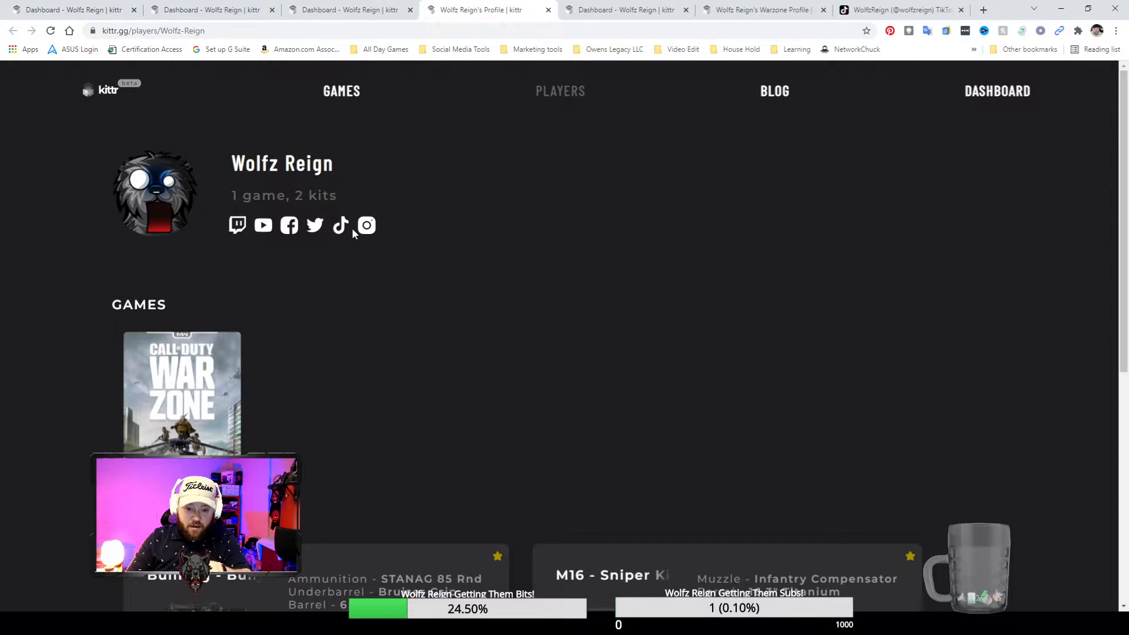
{"action": "mouse_move", "coordinate": [299, 235]}
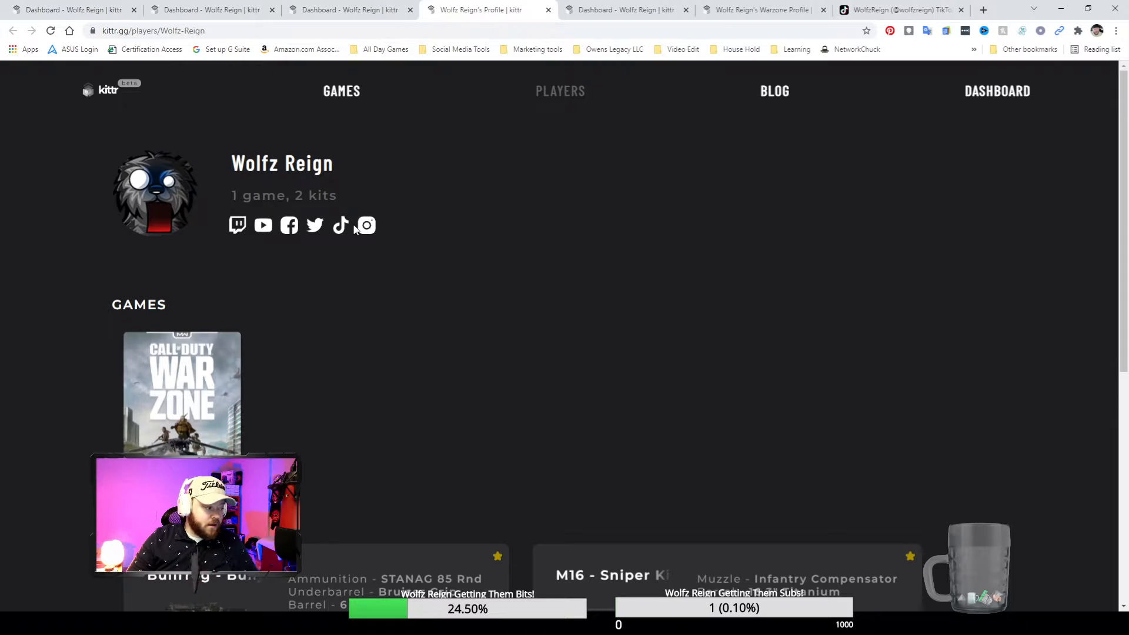
{"action": "scroll", "scroll_direction": "down", "scroll_amount": 3}
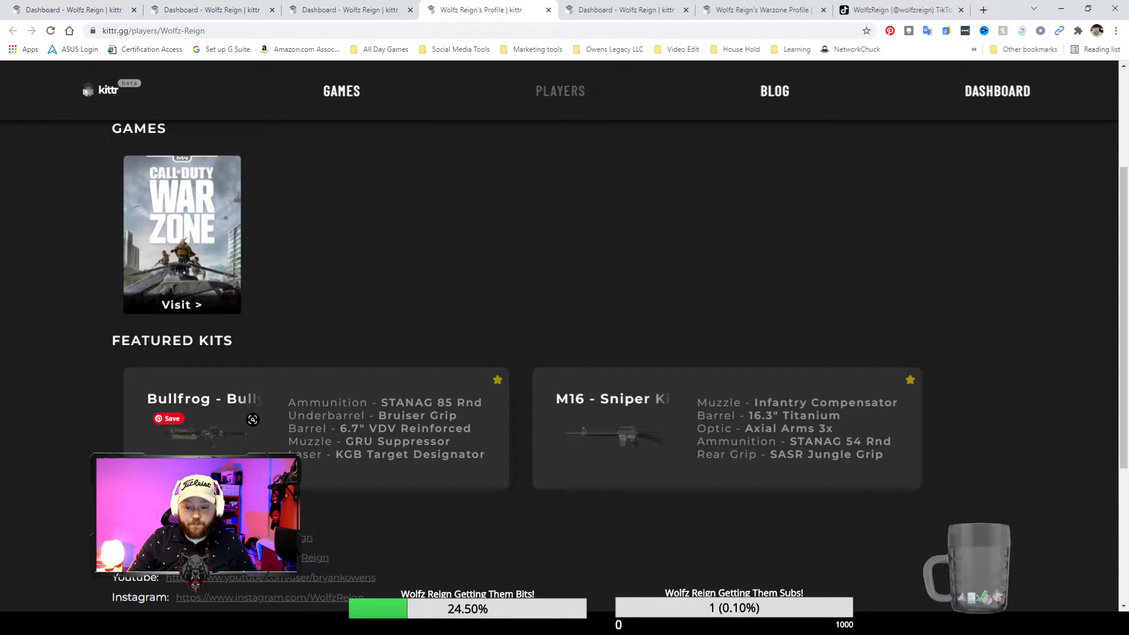
{"action": "mouse_move", "coordinate": [643, 443]}
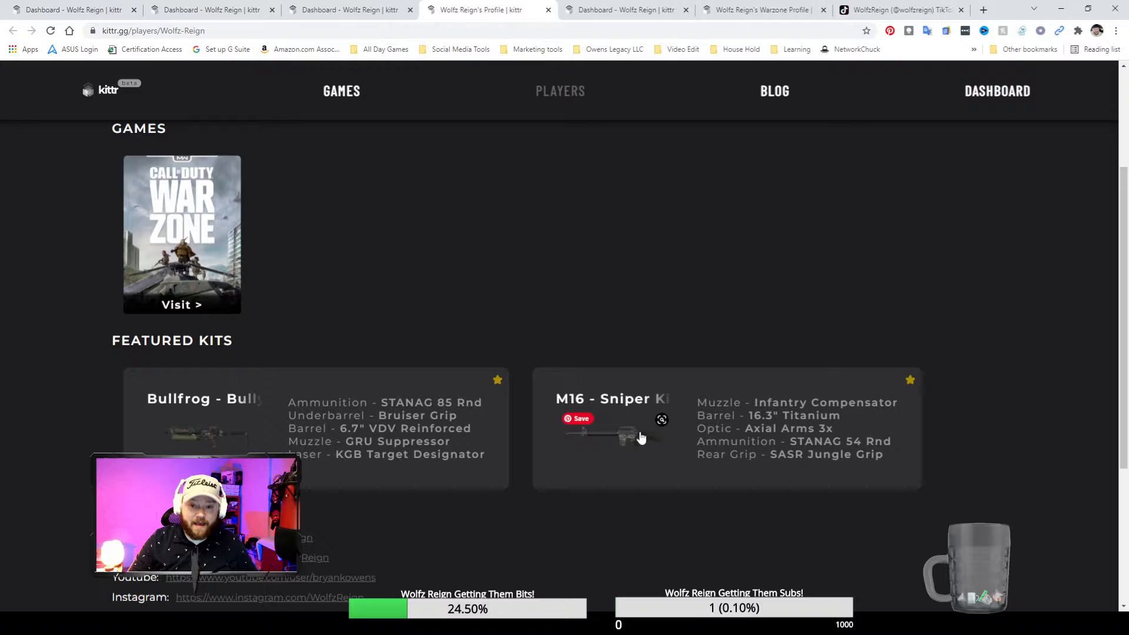
{"action": "mouse_move", "coordinate": [664, 90]}
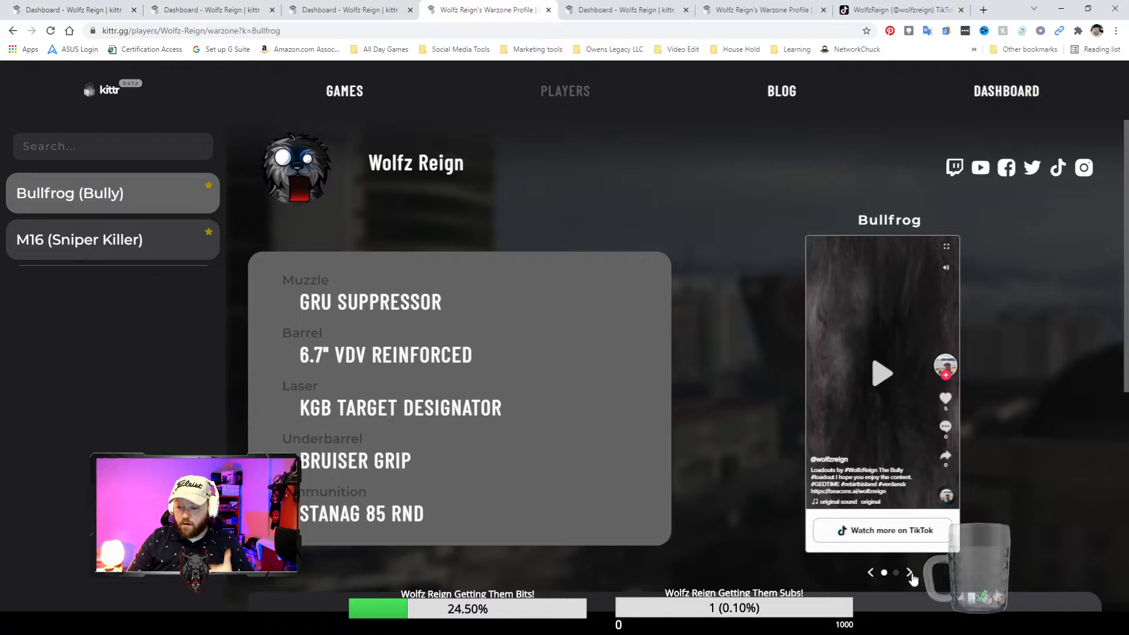
- View the Bullfrog media carousel and the M16 (Sniper Killer) loadout, then return to the home page
{"action": "left_click", "coordinate": [911, 573]}
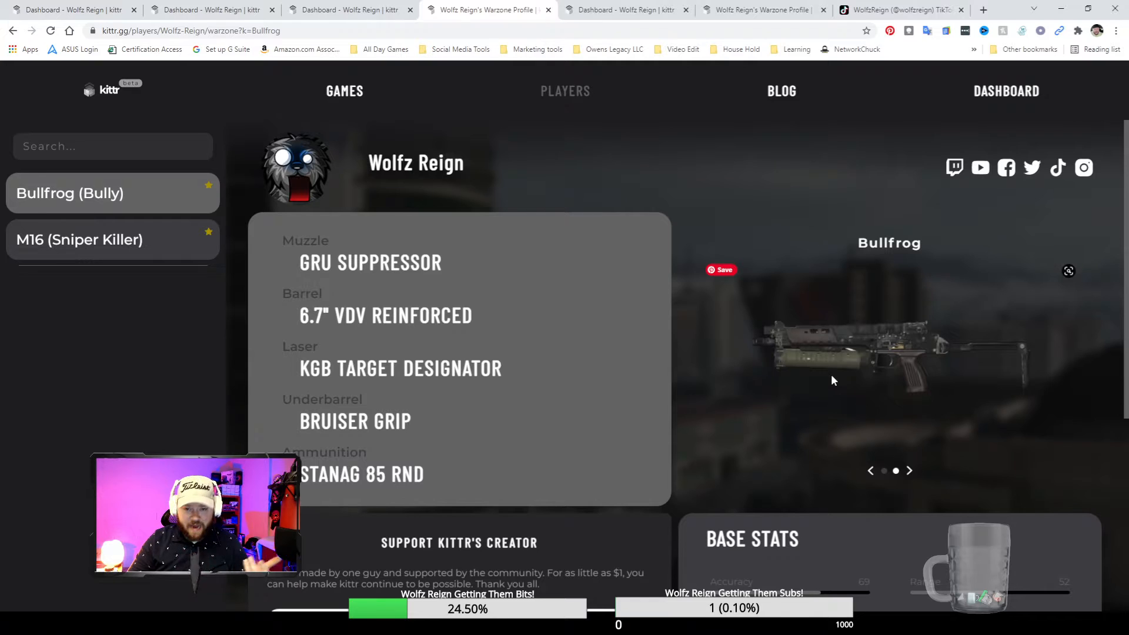
{"action": "mouse_move", "coordinate": [746, 390]}
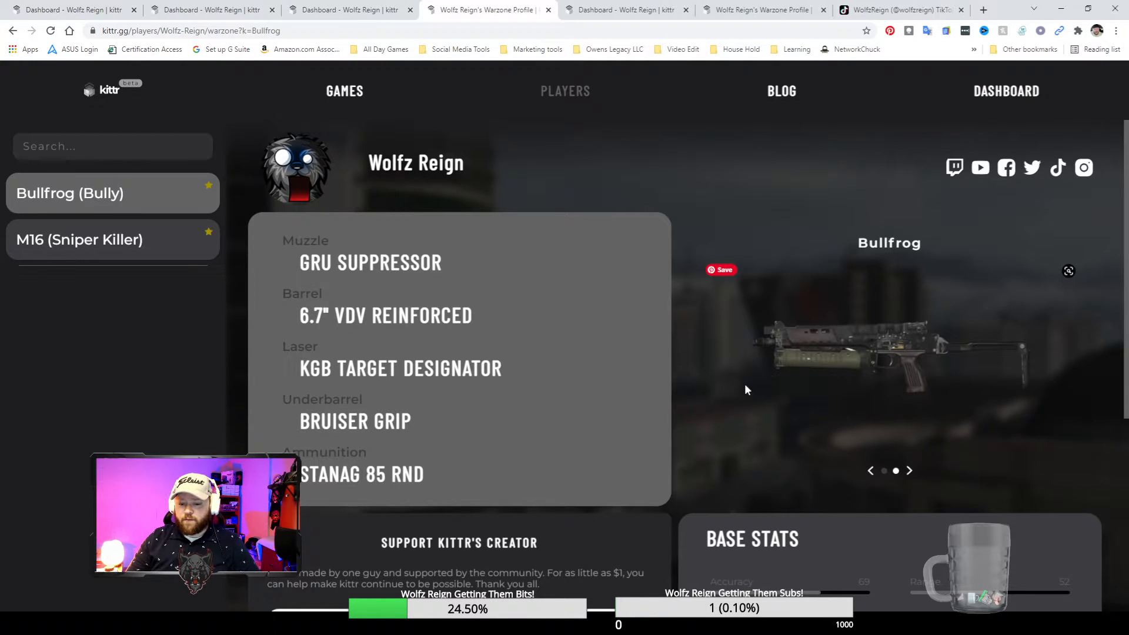
{"action": "mouse_move", "coordinate": [552, 389]}
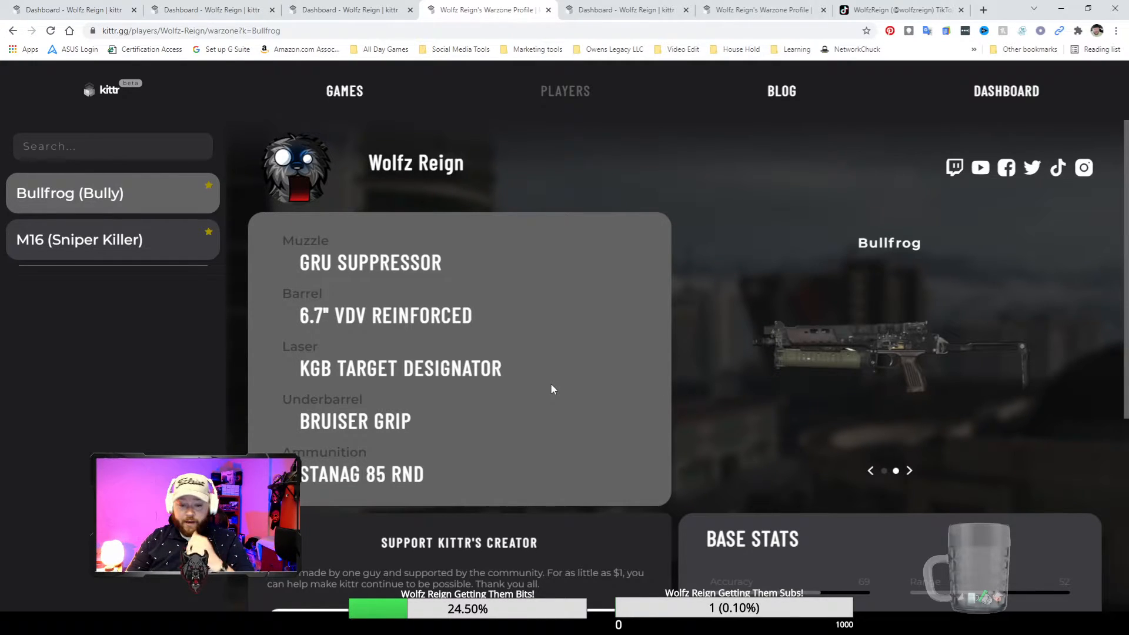
{"action": "mouse_move", "coordinate": [508, 411]}
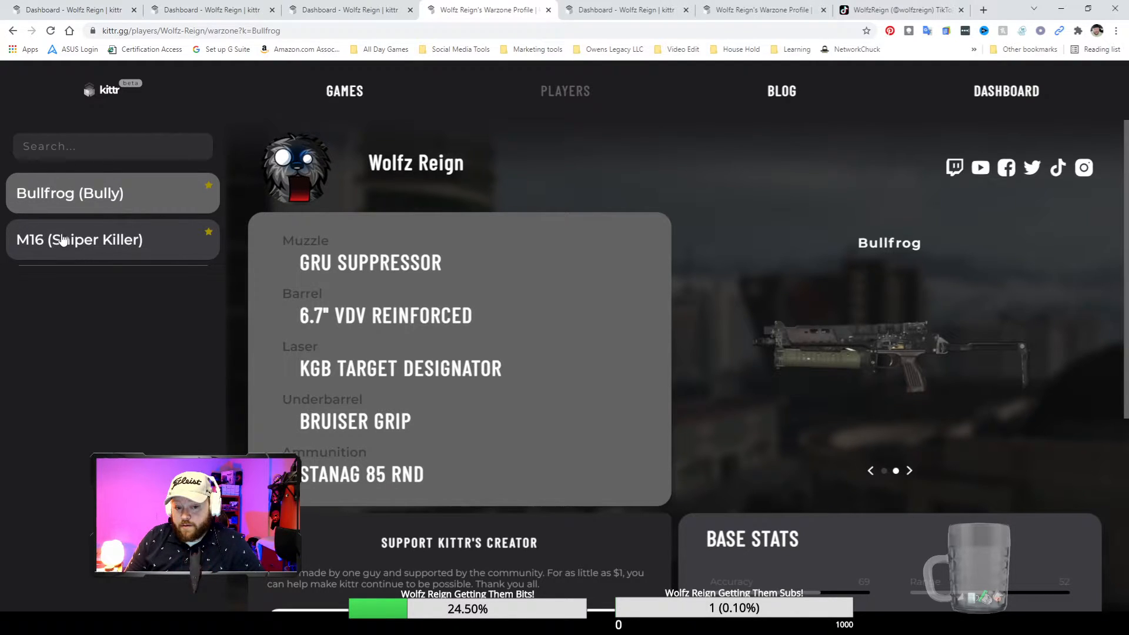
{"action": "left_click", "coordinate": [81, 239]}
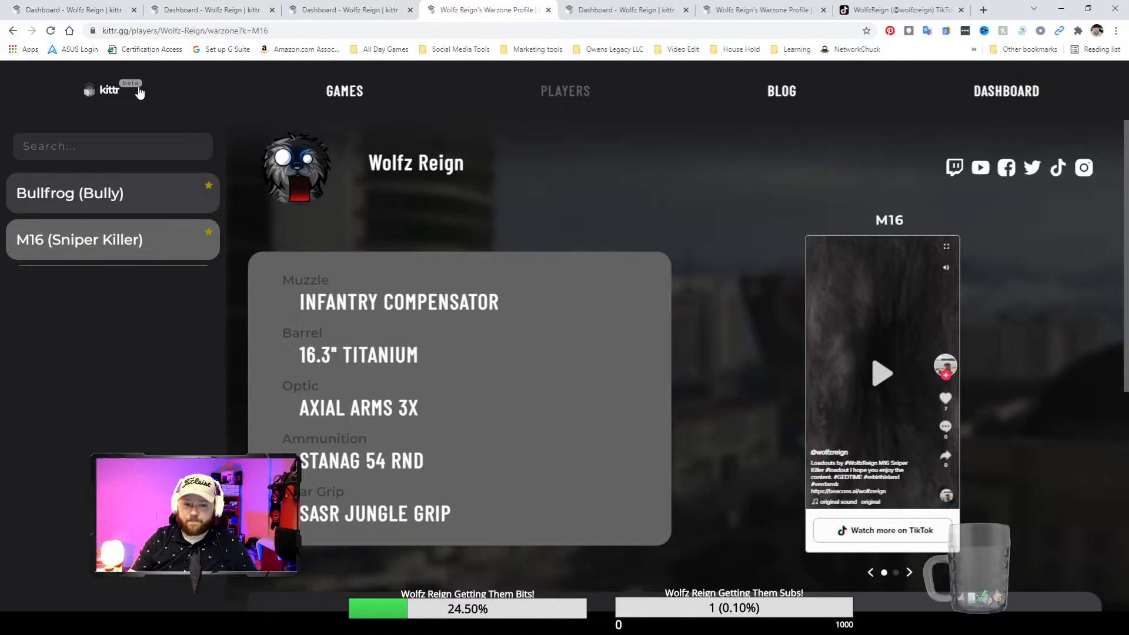
{"action": "left_click", "coordinate": [104, 91]}
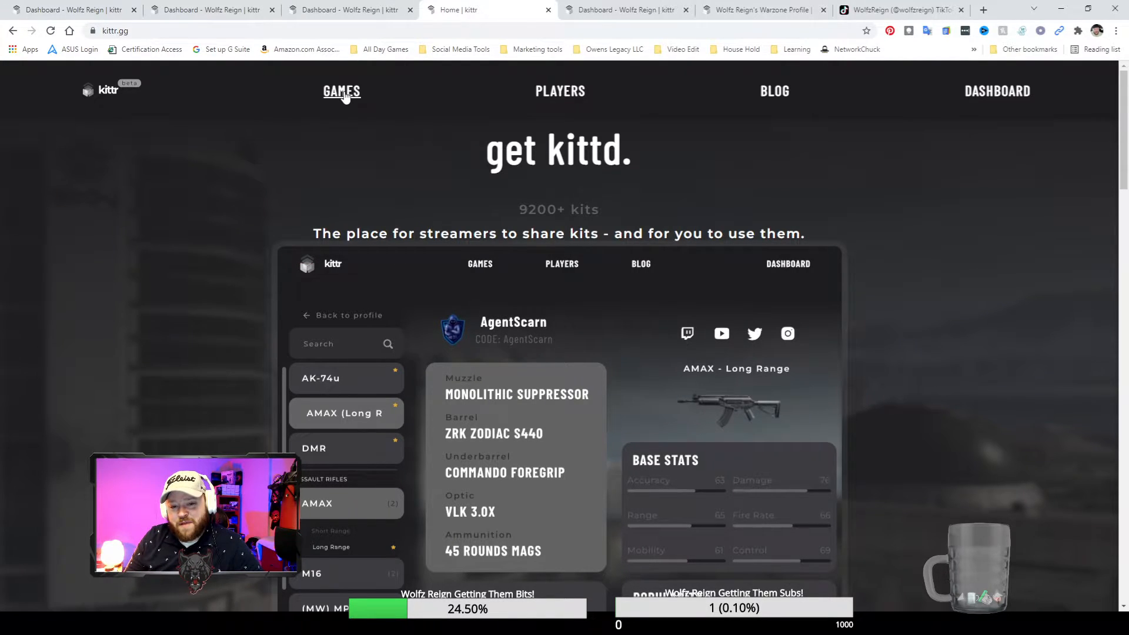
{"action": "mouse_move", "coordinate": [468, 335]}
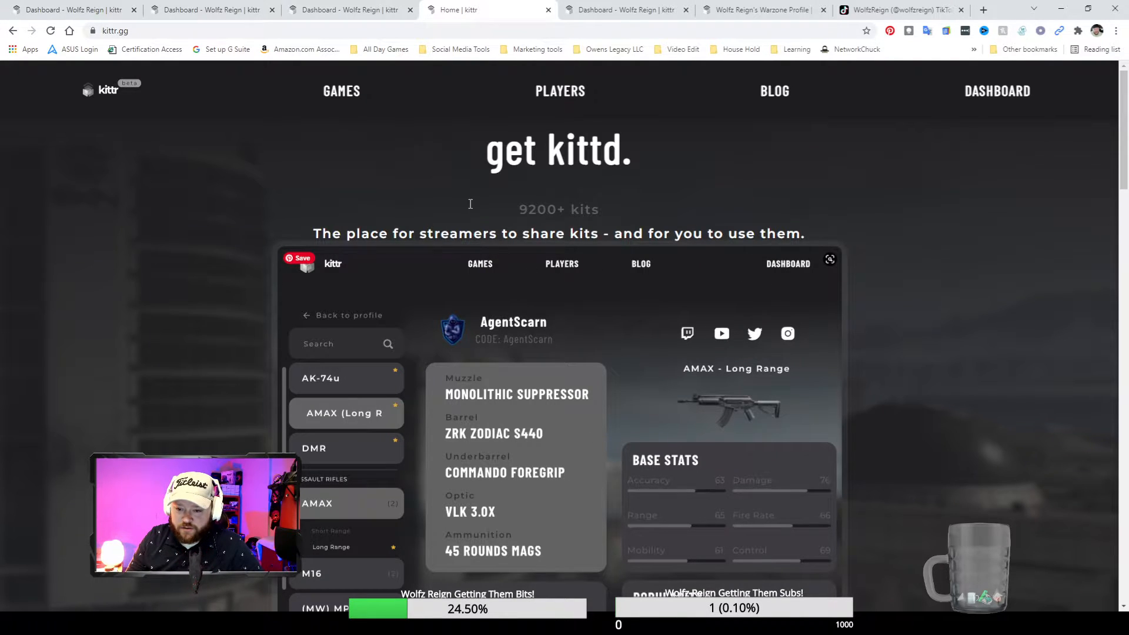
- Browse the home page and open the Games list showing Warzone available
{"action": "scroll", "scroll_direction": "down", "scroll_amount": 3}
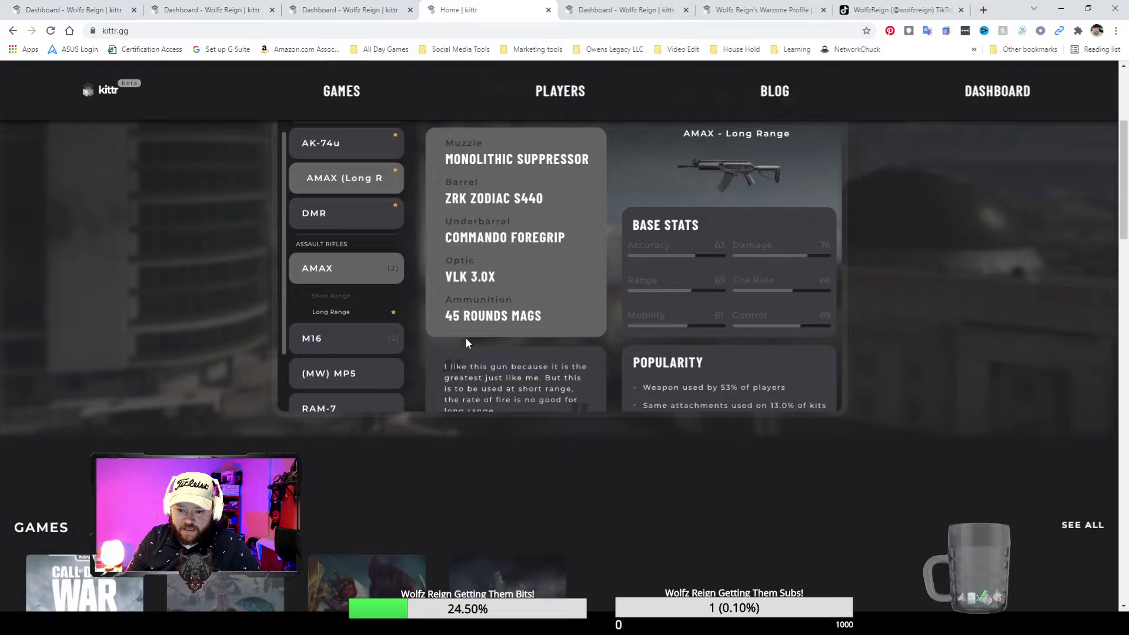
{"action": "left_click", "coordinate": [341, 90]}
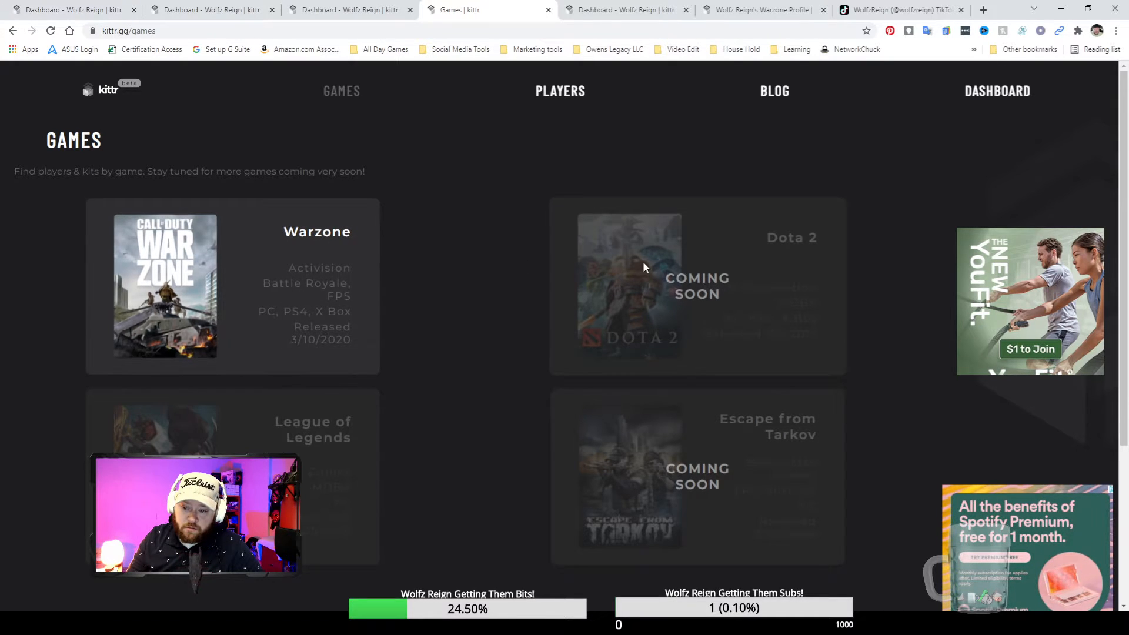
{"action": "mouse_move", "coordinate": [717, 483]}
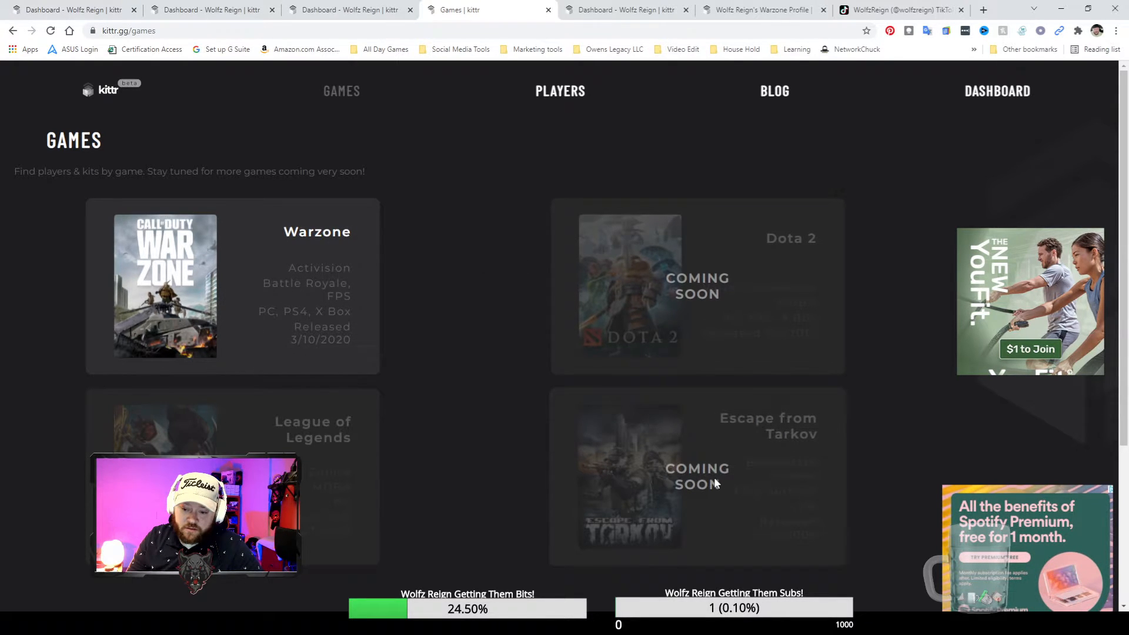
{"action": "mouse_move", "coordinate": [631, 481]}
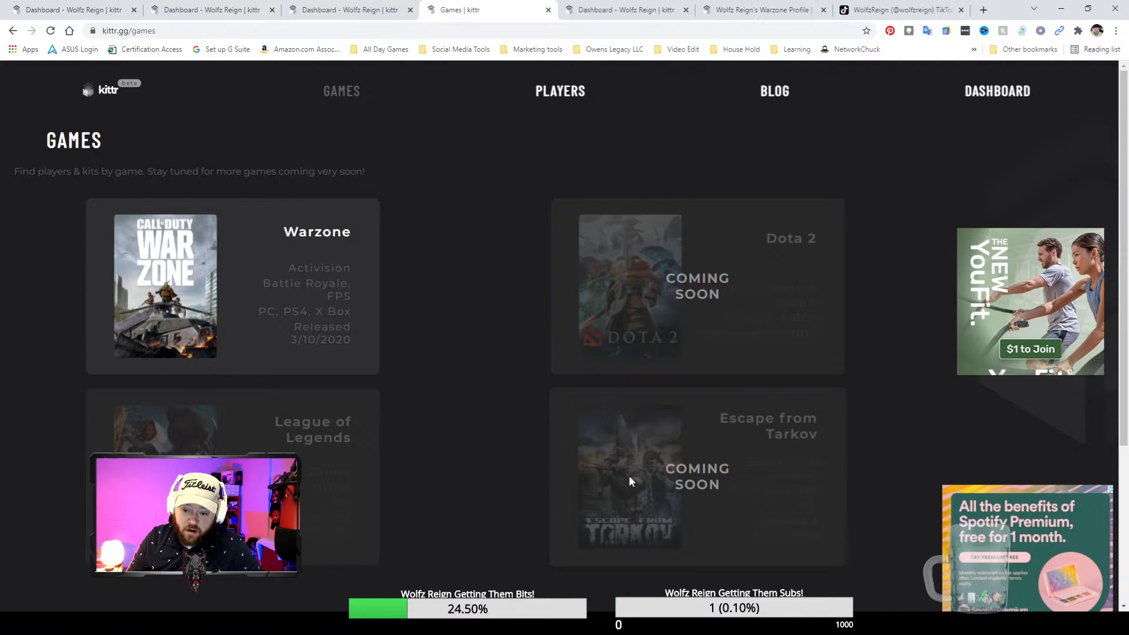
{"action": "mouse_move", "coordinate": [368, 466]}
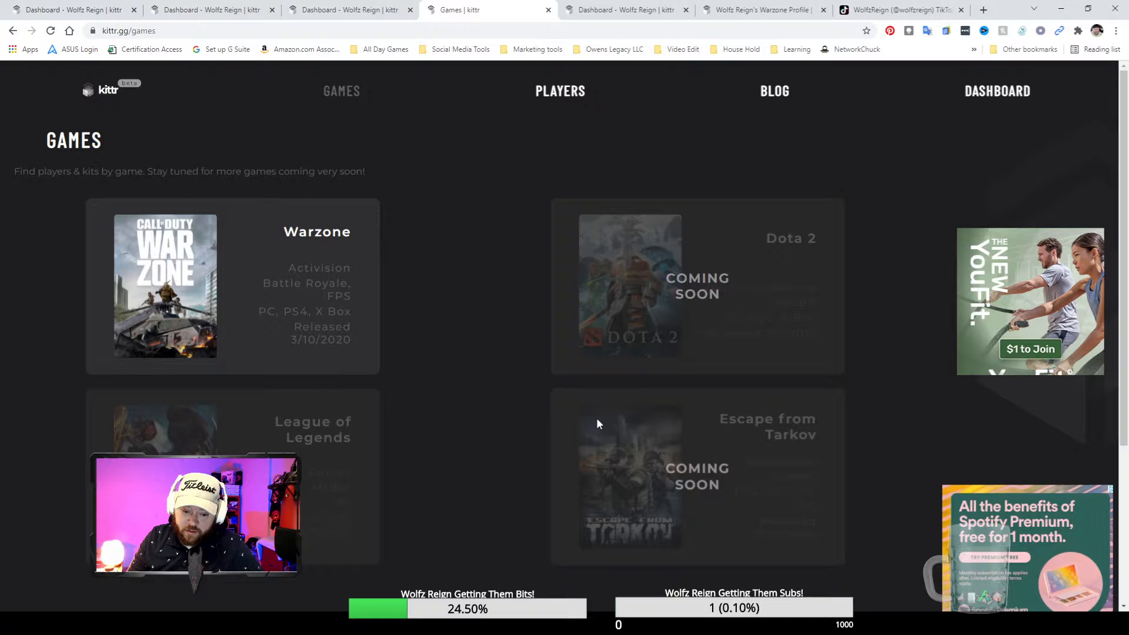
{"action": "mouse_move", "coordinate": [432, 377]}
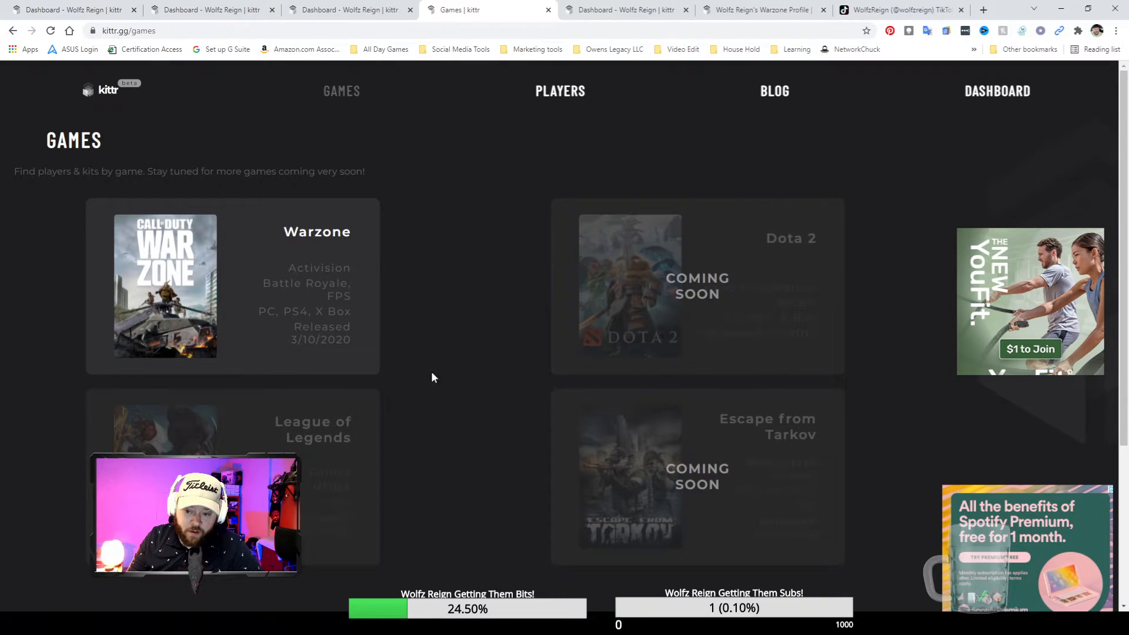
{"action": "mouse_move", "coordinate": [560, 92]}
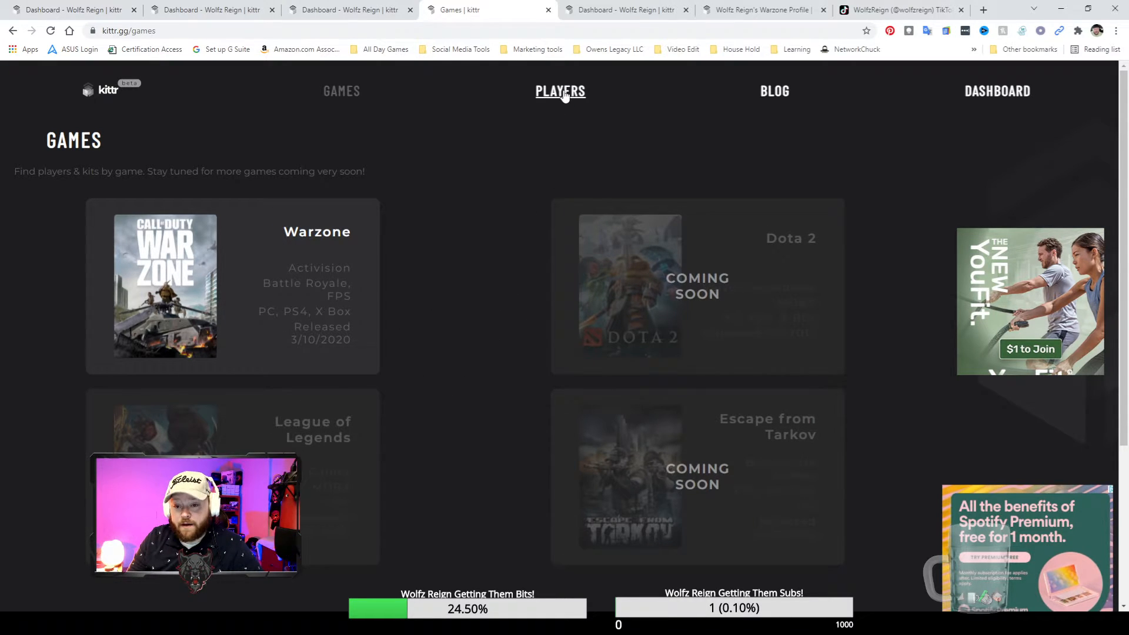
- Browse the Players roster, then switch to the Blog posts page
{"action": "left_click", "coordinate": [560, 91]}
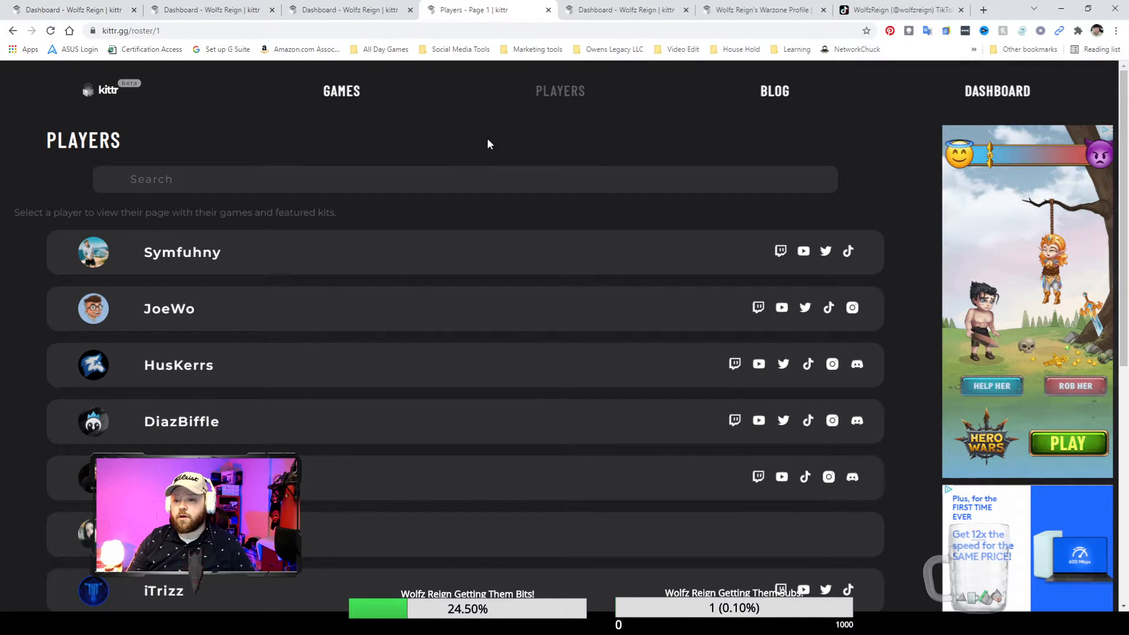
{"action": "left_click", "coordinate": [774, 90]}
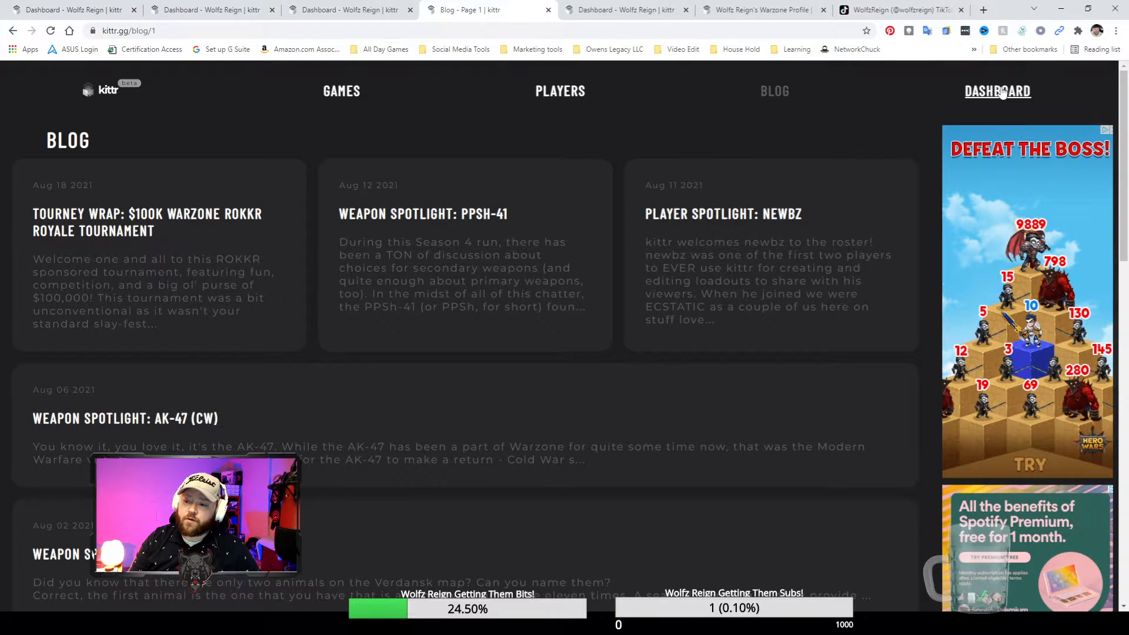
- Open the dashboard showing creator support and the Wolfz Reign stream
{"action": "left_click", "coordinate": [997, 92]}
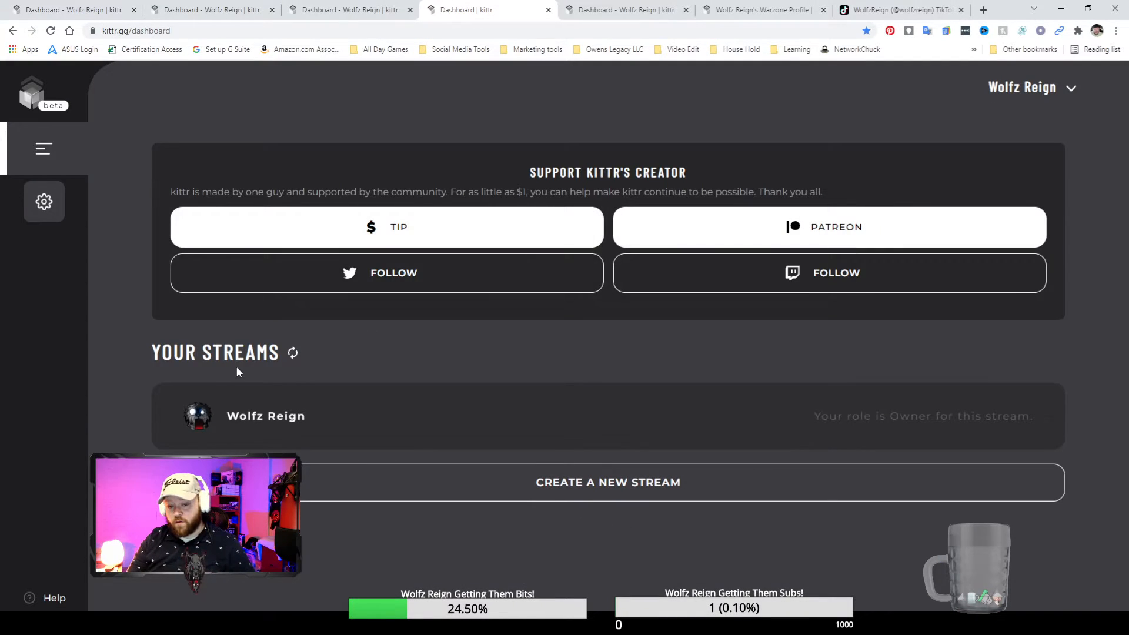
{"action": "mouse_move", "coordinate": [282, 431]}
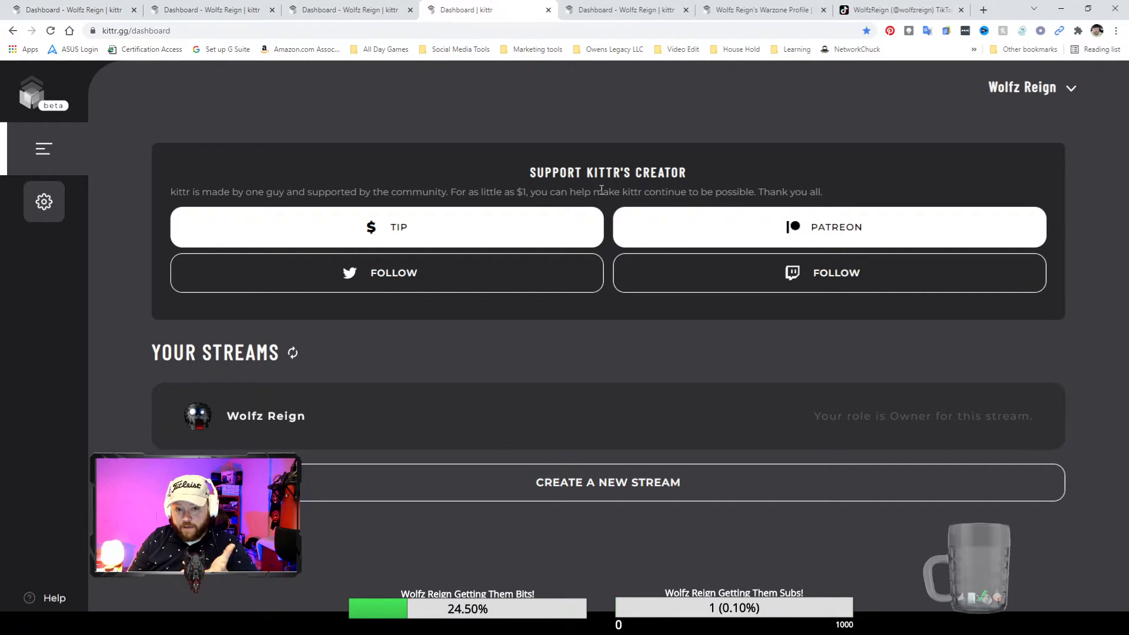
{"action": "mouse_move", "coordinate": [522, 227]}
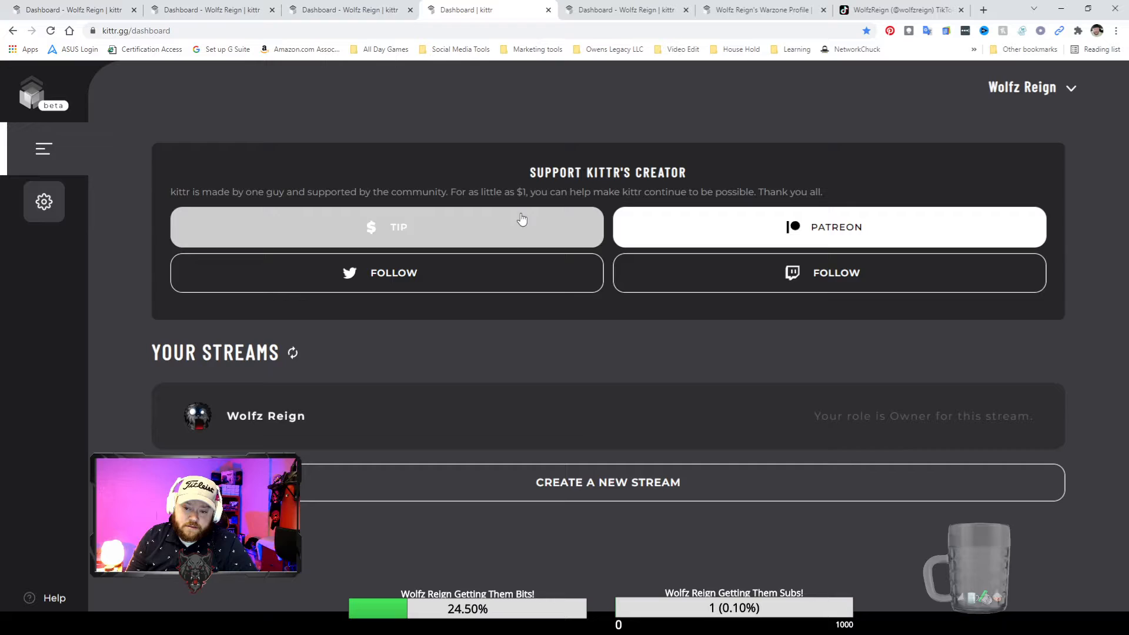
{"action": "mouse_move", "coordinate": [325, 214]}
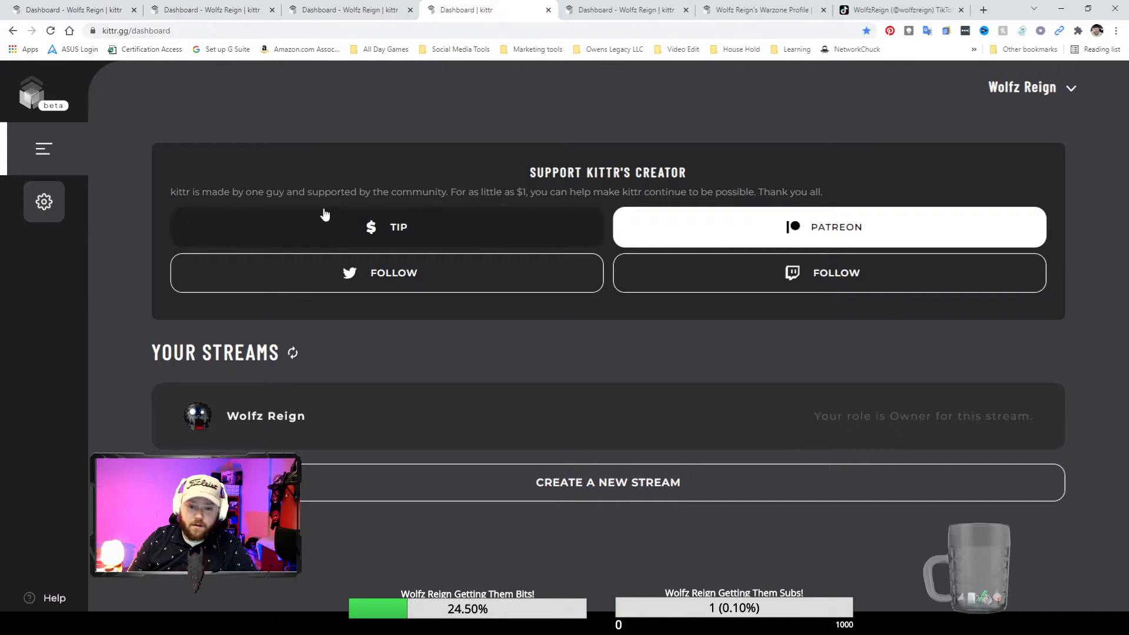
{"action": "mouse_move", "coordinate": [252, 214]}
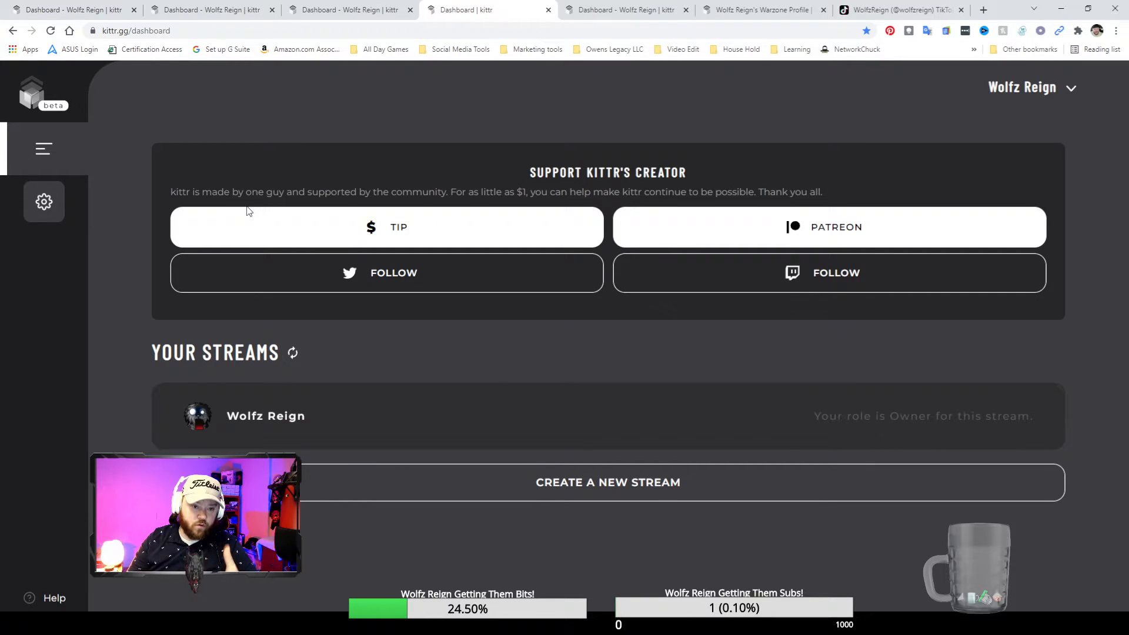
{"action": "mouse_move", "coordinate": [256, 209]}
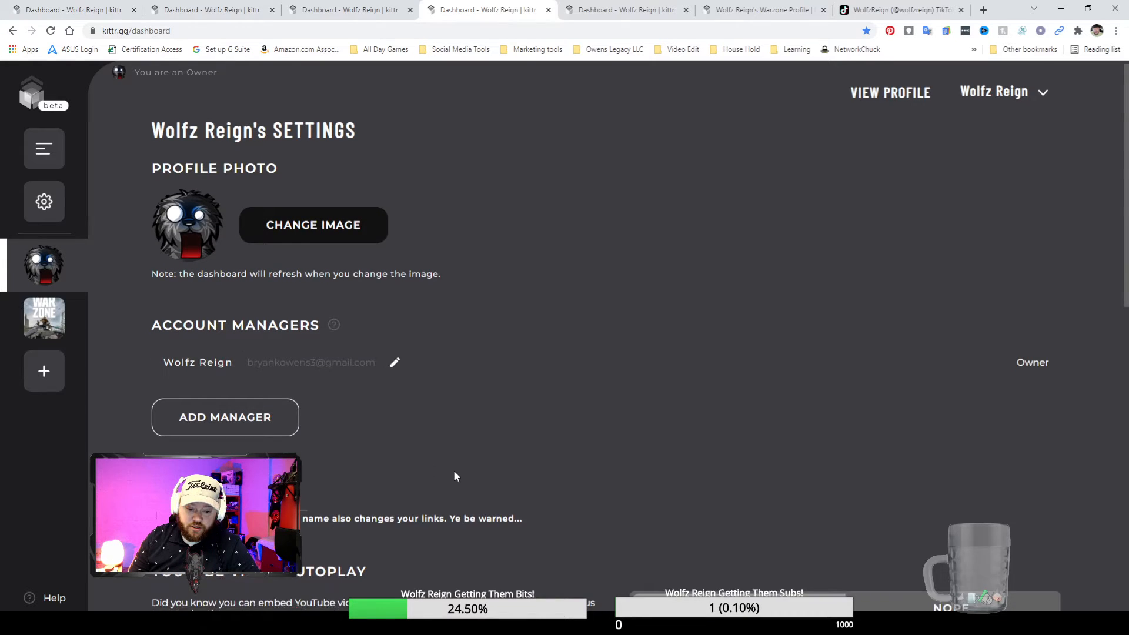
- Review the stream settings and social links, then open the Warzone kit manager
{"action": "scroll", "scroll_direction": "down", "scroll_amount": 3}
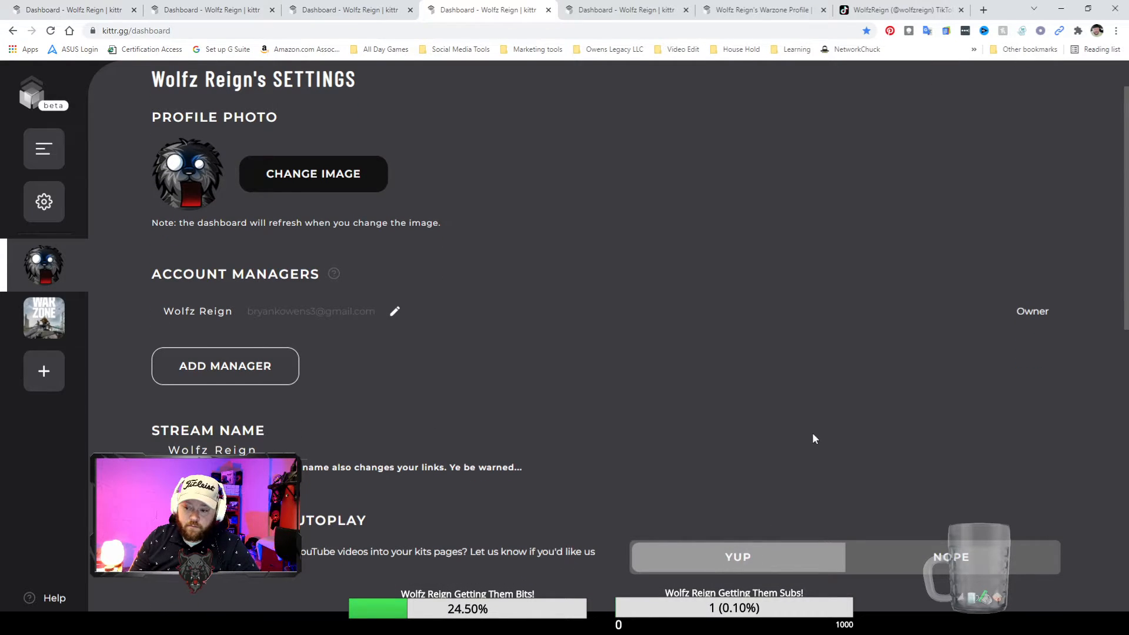
{"action": "scroll", "scroll_direction": "down", "scroll_amount": 3}
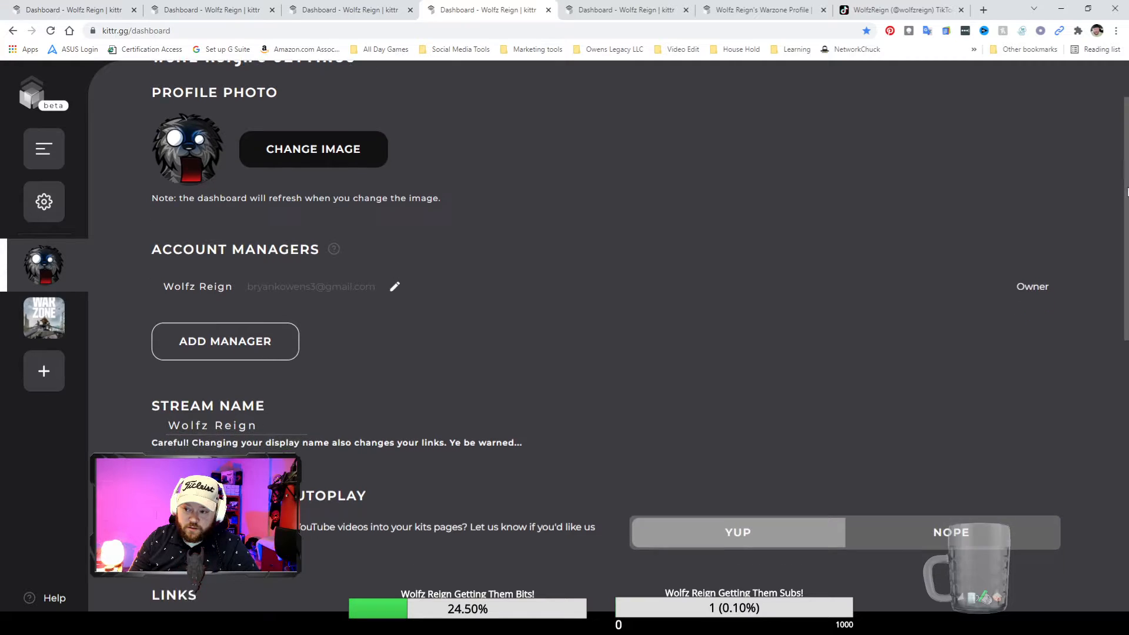
{"action": "scroll", "scroll_direction": "down", "scroll_amount": 3}
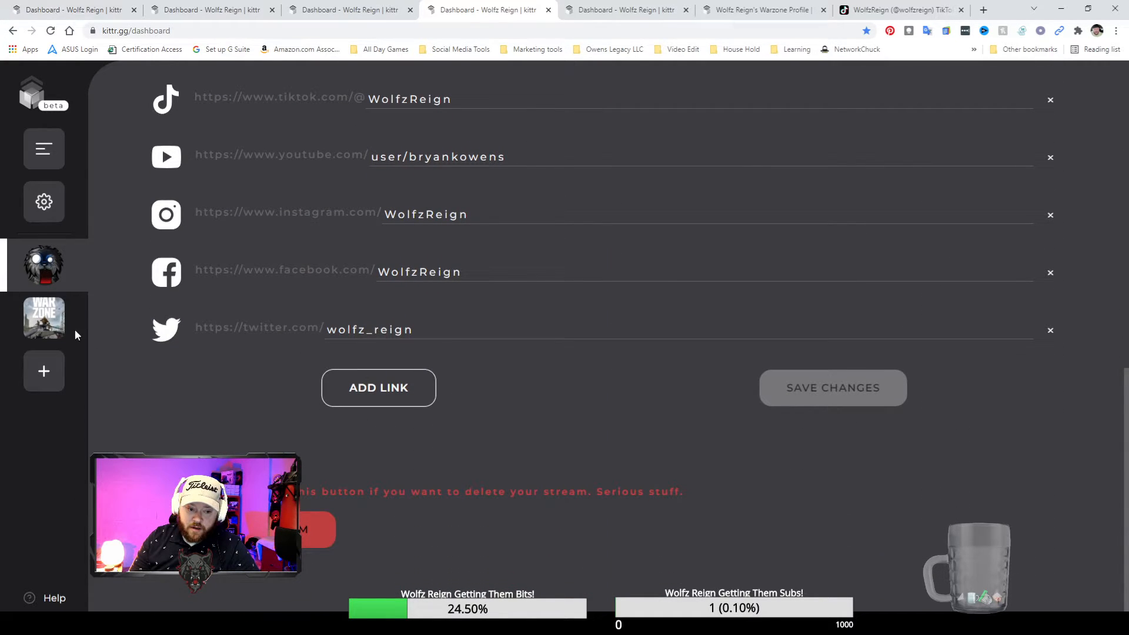
{"action": "left_click", "coordinate": [43, 319]}
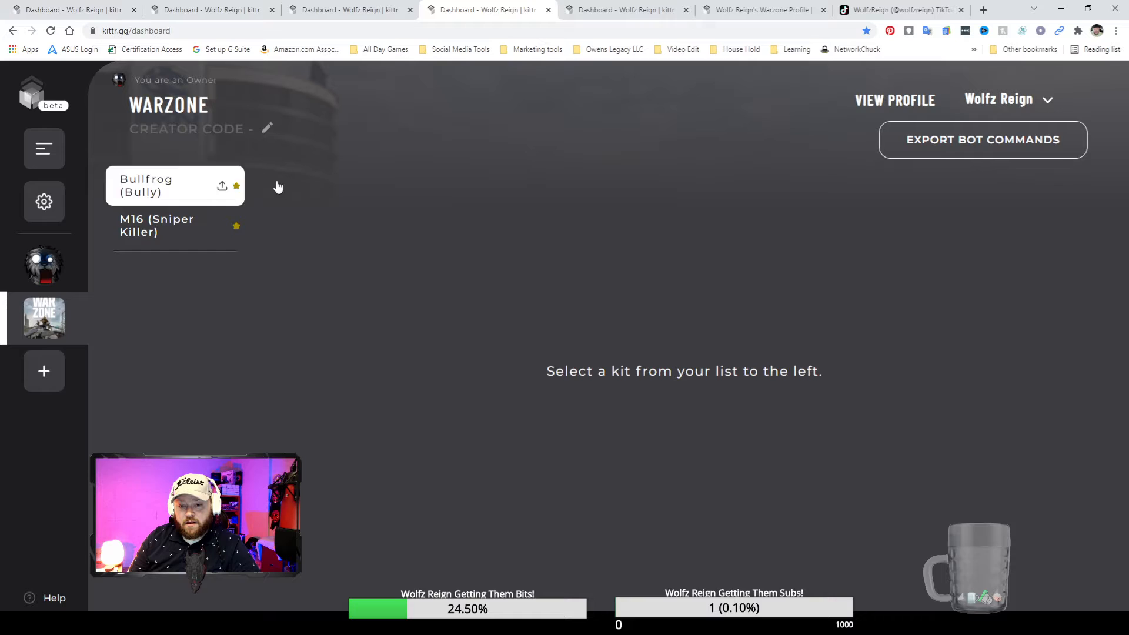
- Open the Bullfrog (Bully) kit editor and review its embeds, blueprint and quote fields
{"action": "left_click", "coordinate": [146, 185]}
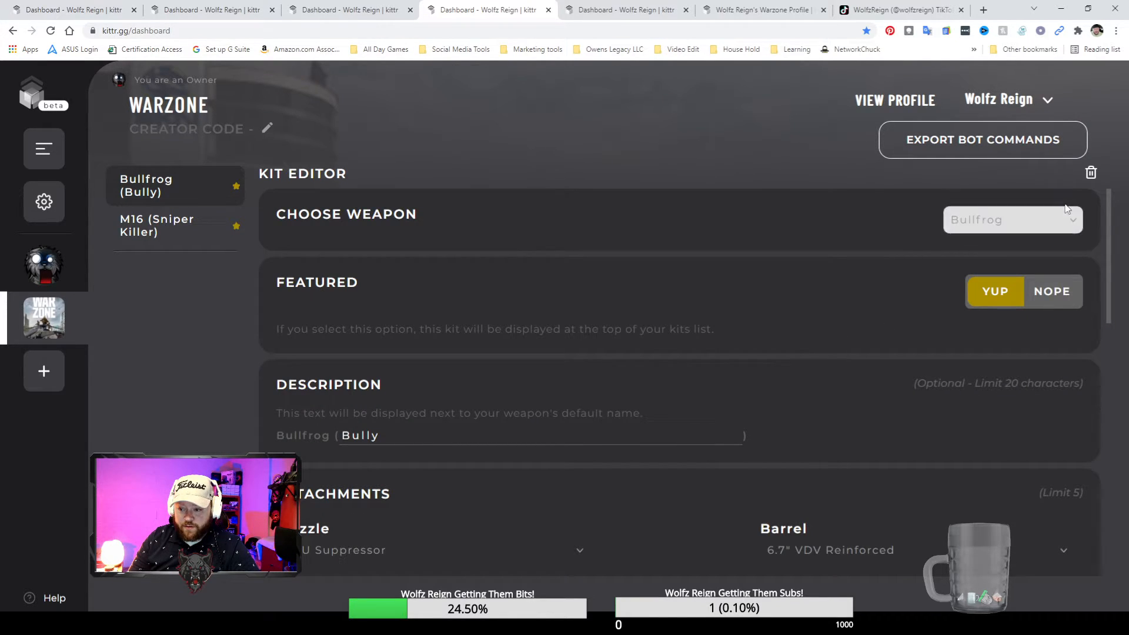
{"action": "scroll", "scroll_direction": "down", "scroll_amount": 3}
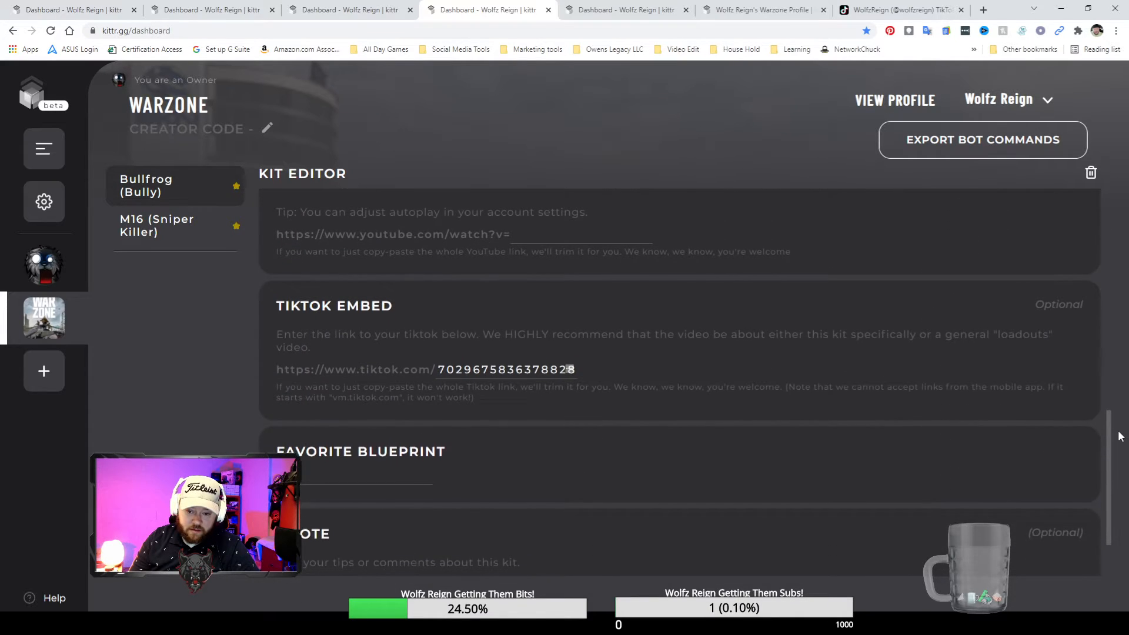
{"action": "scroll", "scroll_direction": "up", "scroll_amount": 3}
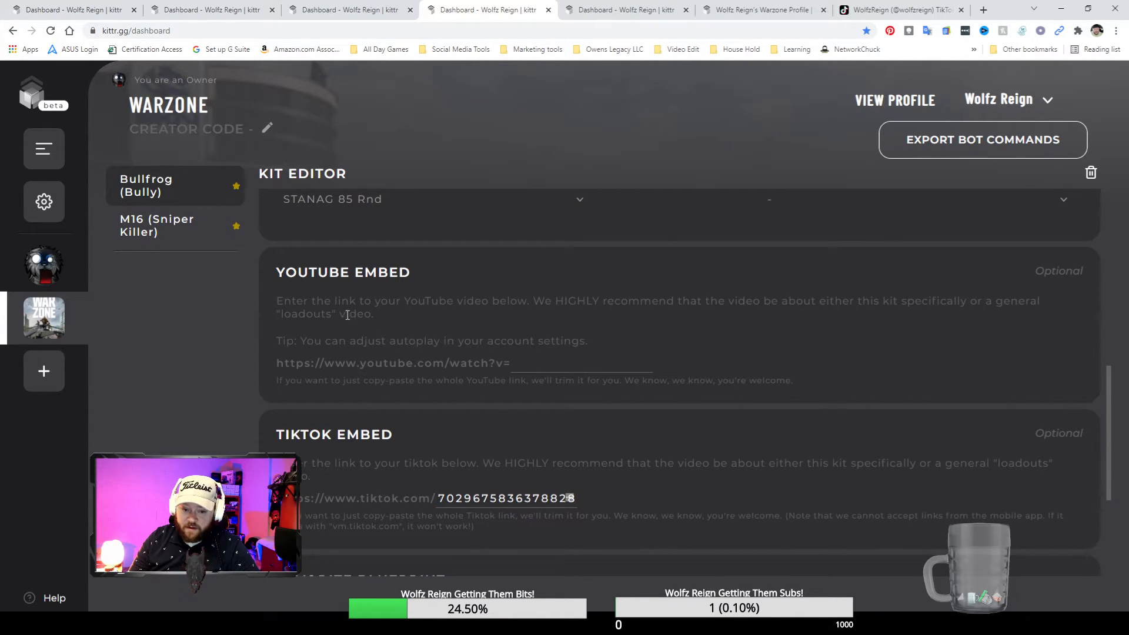
{"action": "mouse_move", "coordinate": [596, 333]}
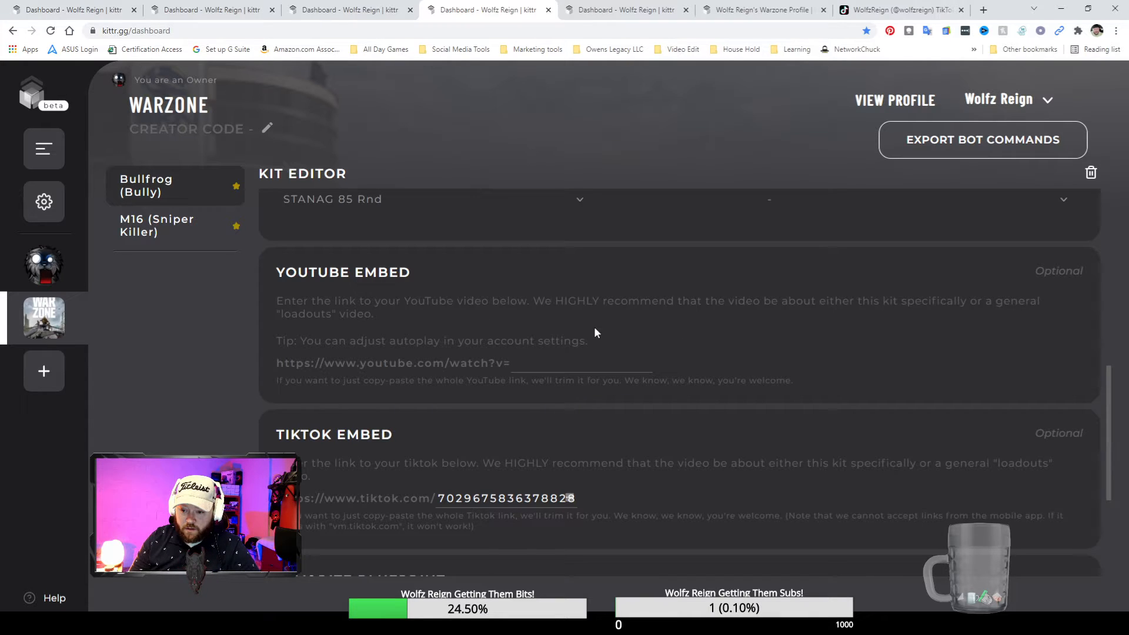
{"action": "mouse_move", "coordinate": [633, 350]}
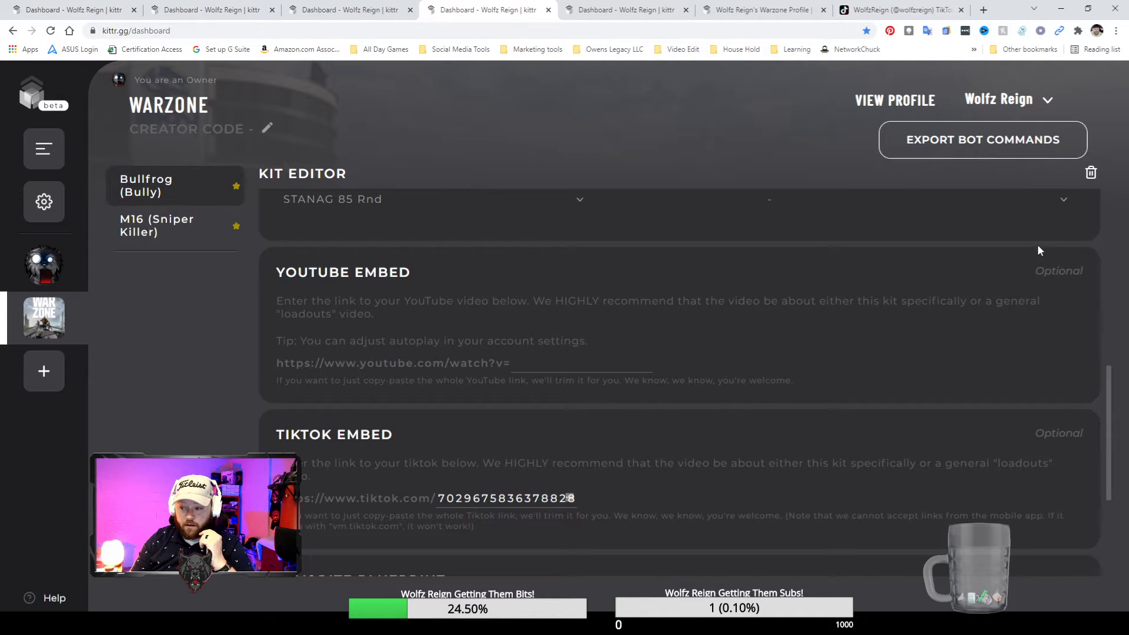
{"action": "scroll", "scroll_direction": "down", "scroll_amount": 3}
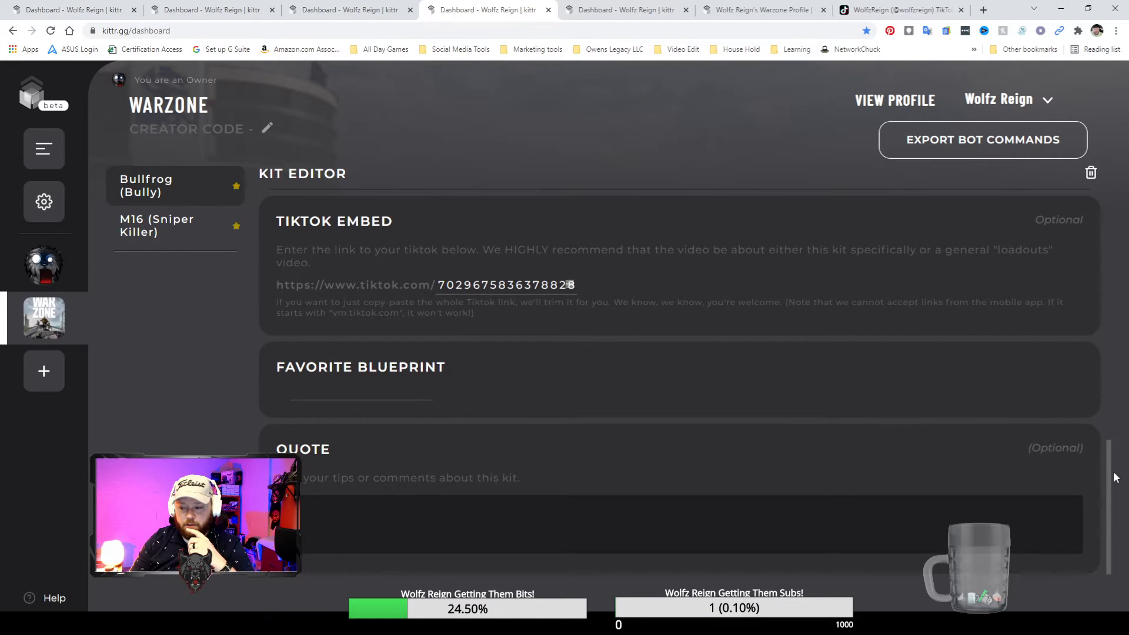
{"action": "scroll", "scroll_direction": "up", "scroll_amount": 3}
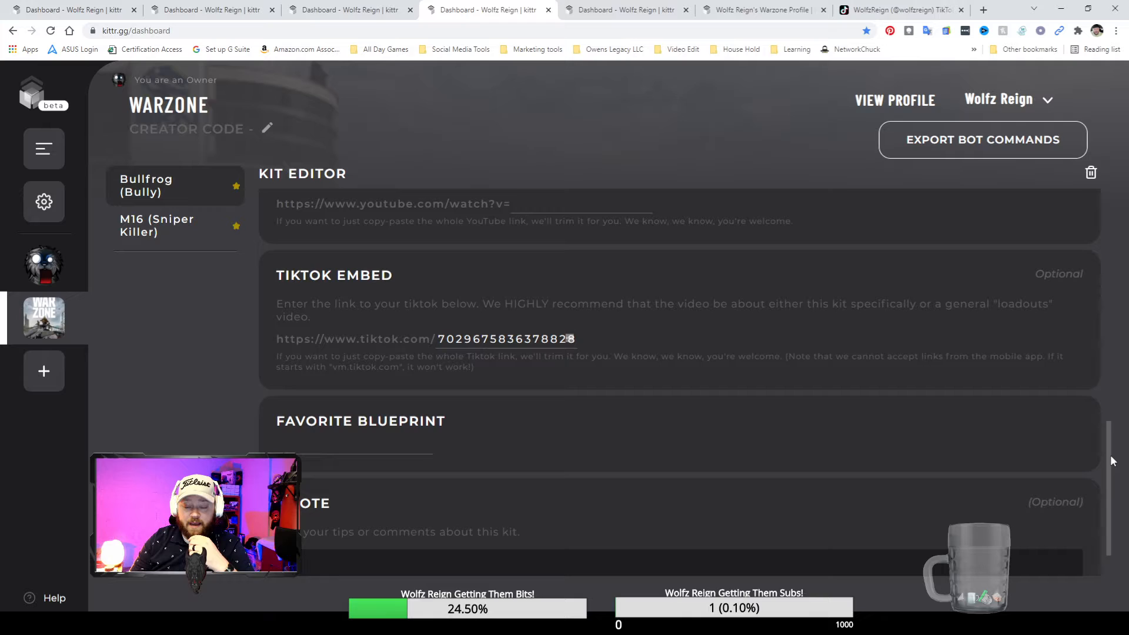
- Finish reviewing the kit editor and bring up the Export Bot Commands dialog
{"action": "scroll", "scroll_direction": "down", "scroll_amount": 3}
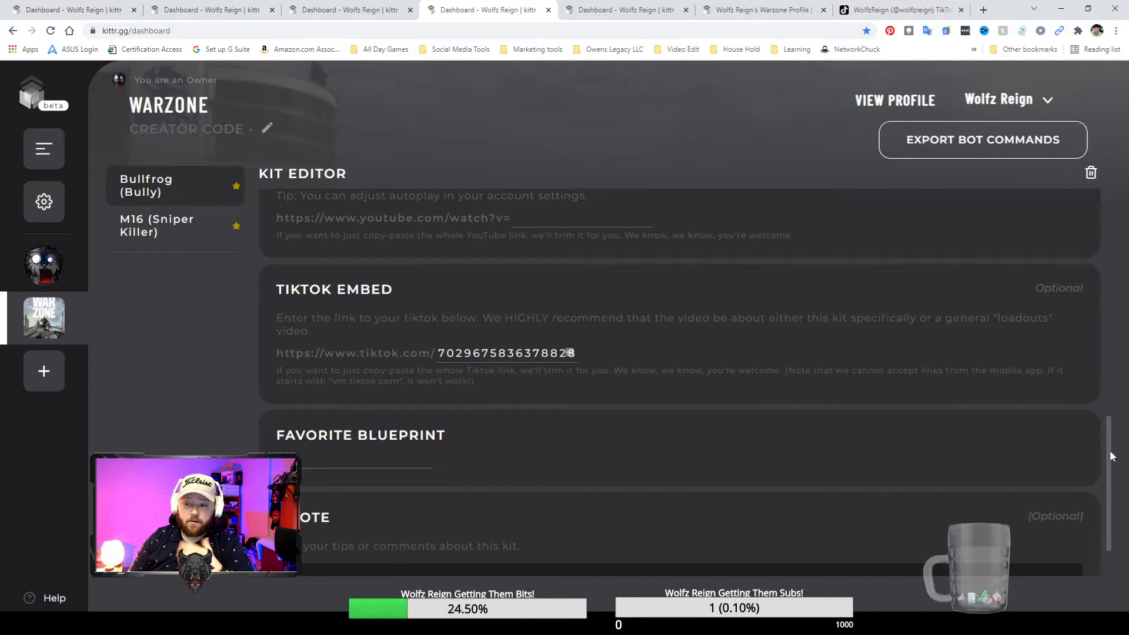
{"action": "scroll", "scroll_direction": "up", "scroll_amount": 3}
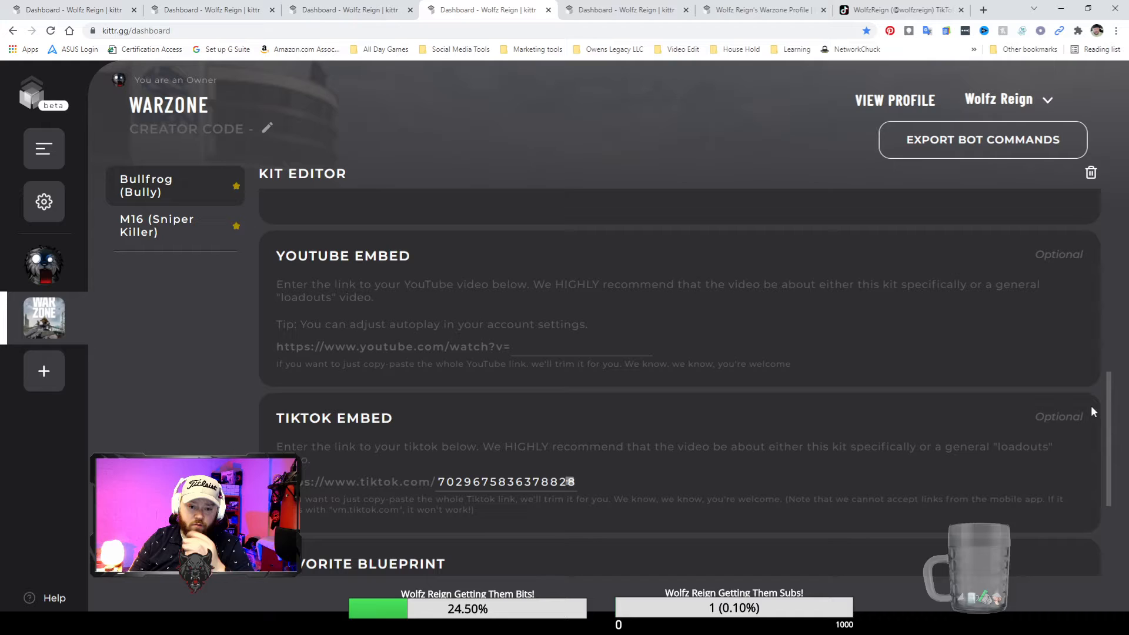
{"action": "scroll", "scroll_direction": "up", "scroll_amount": 3}
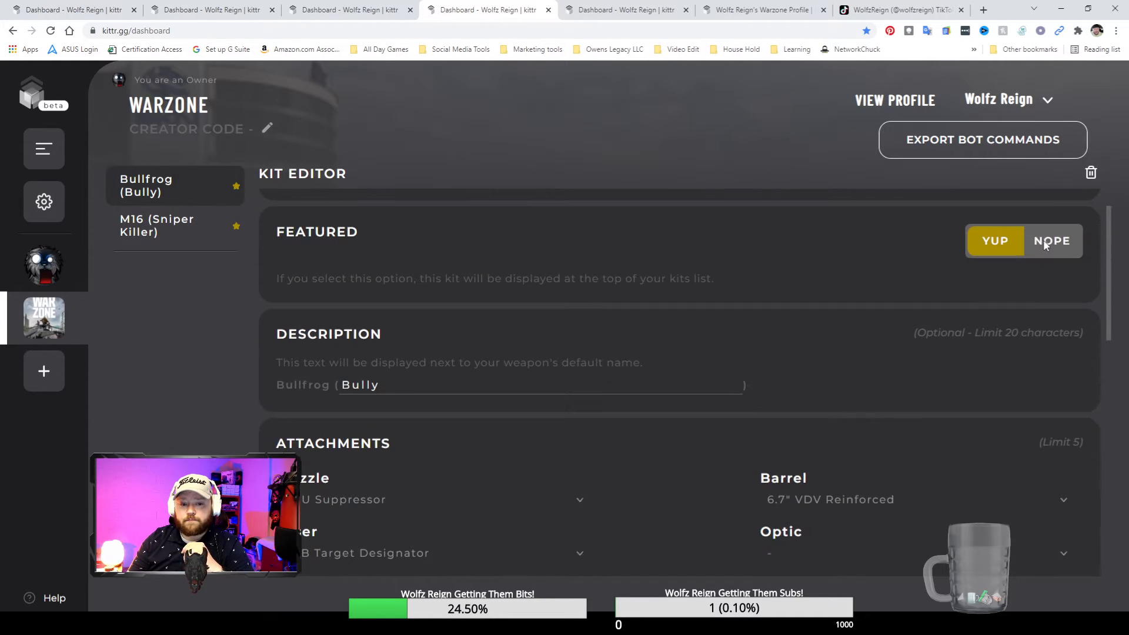
{"action": "left_click", "coordinate": [982, 140]}
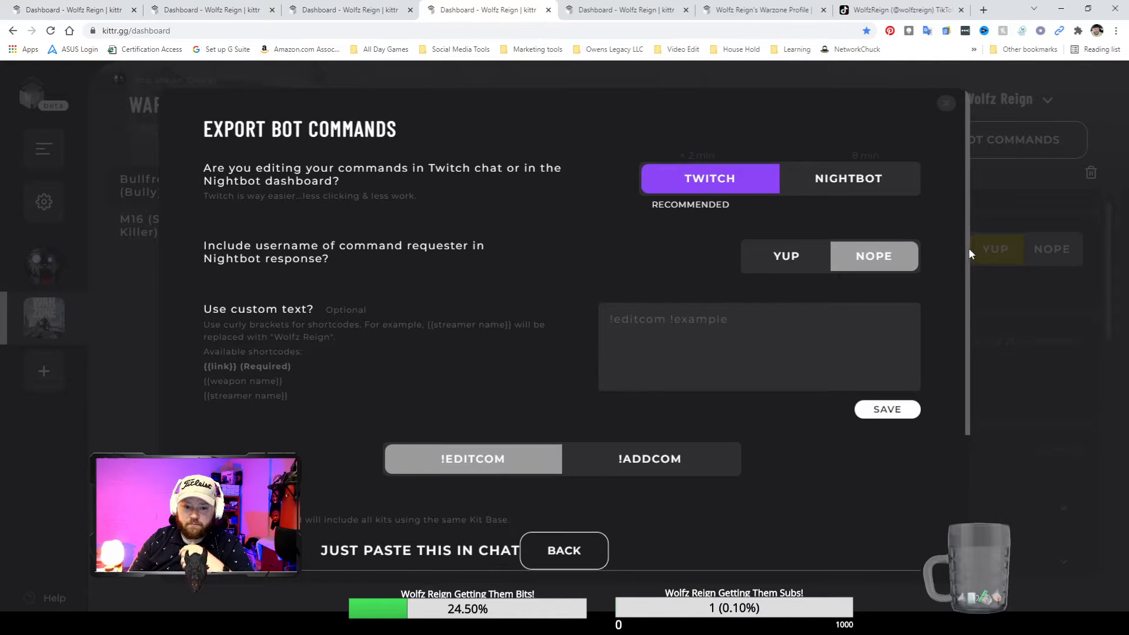
- Scroll the export dialog listing !editcom commands for !loadout, !loadouts, !bullfrog and !m16
{"action": "scroll", "scroll_direction": "down", "scroll_amount": 3}
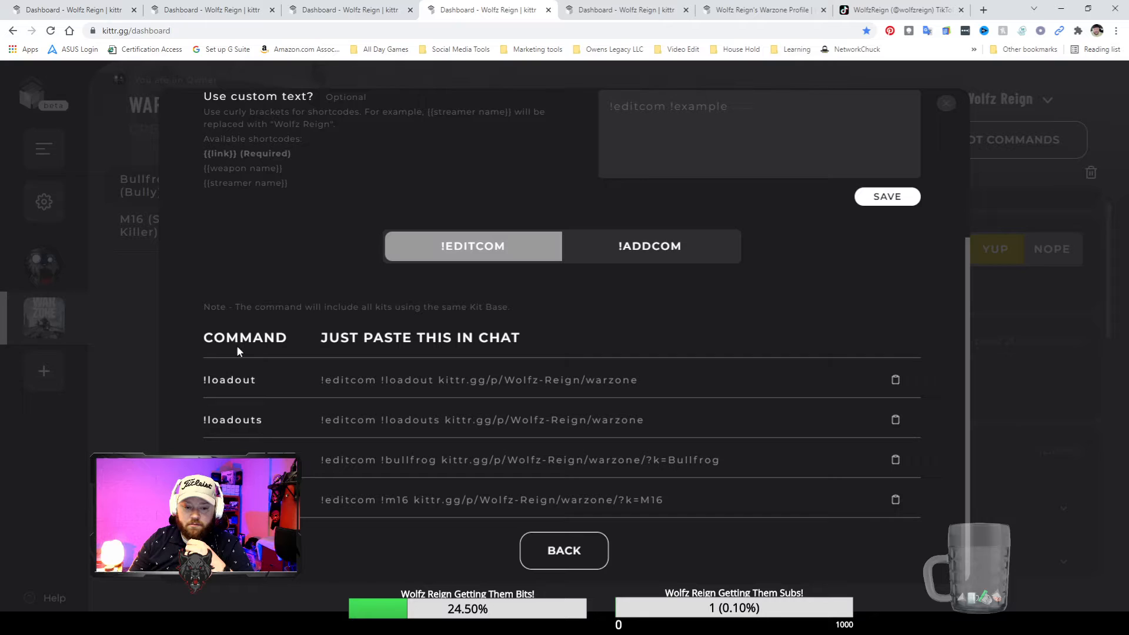
{"action": "mouse_move", "coordinate": [847, 384]}
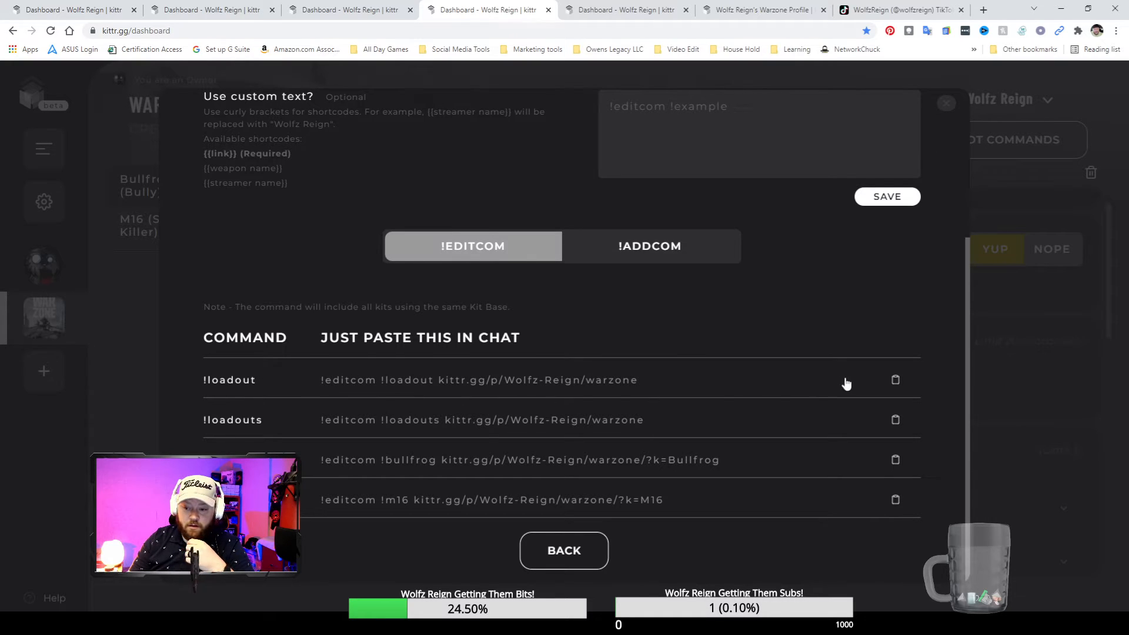
{"action": "mouse_move", "coordinate": [621, 390]}
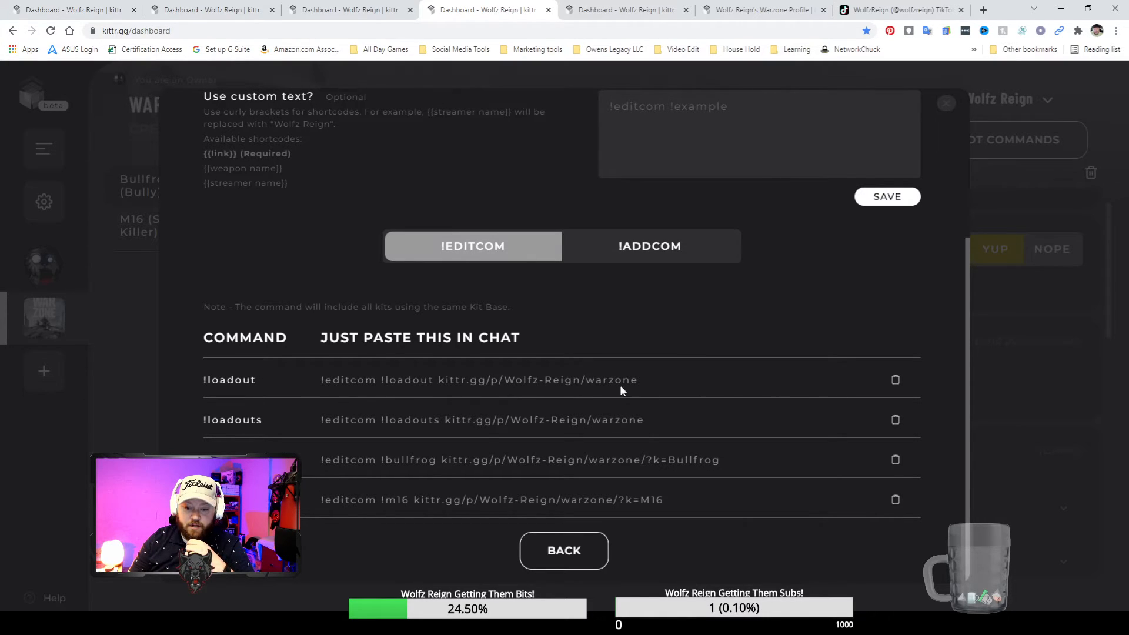
{"action": "mouse_move", "coordinate": [781, 370]}
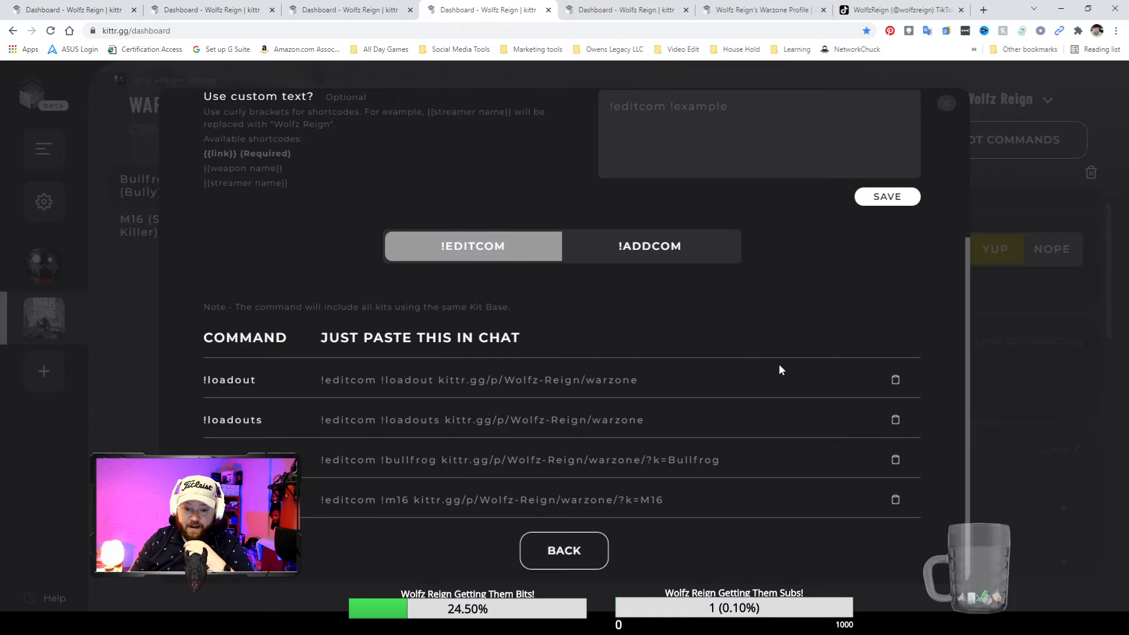
{"action": "mouse_move", "coordinate": [431, 389]}
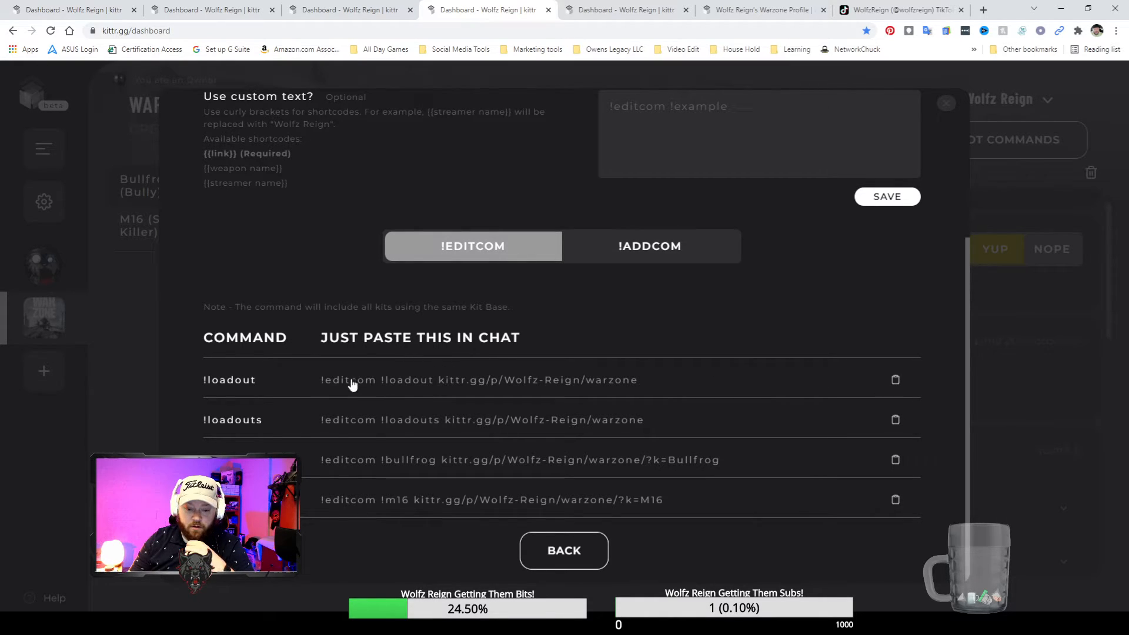
{"action": "mouse_move", "coordinate": [360, 389]}
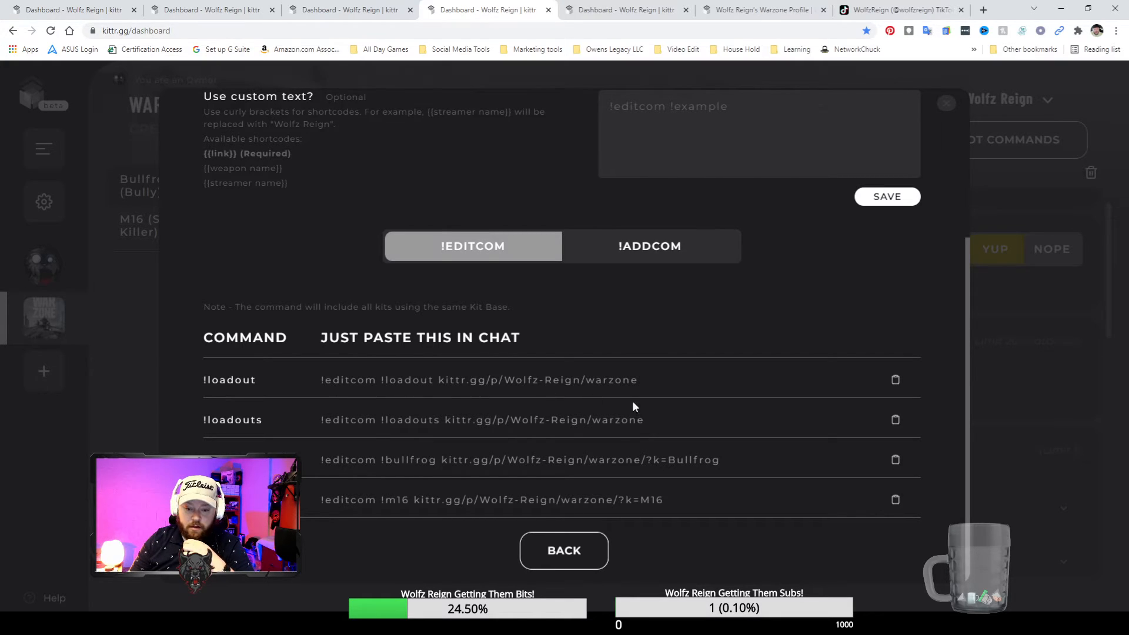
{"action": "mouse_move", "coordinate": [461, 475]}
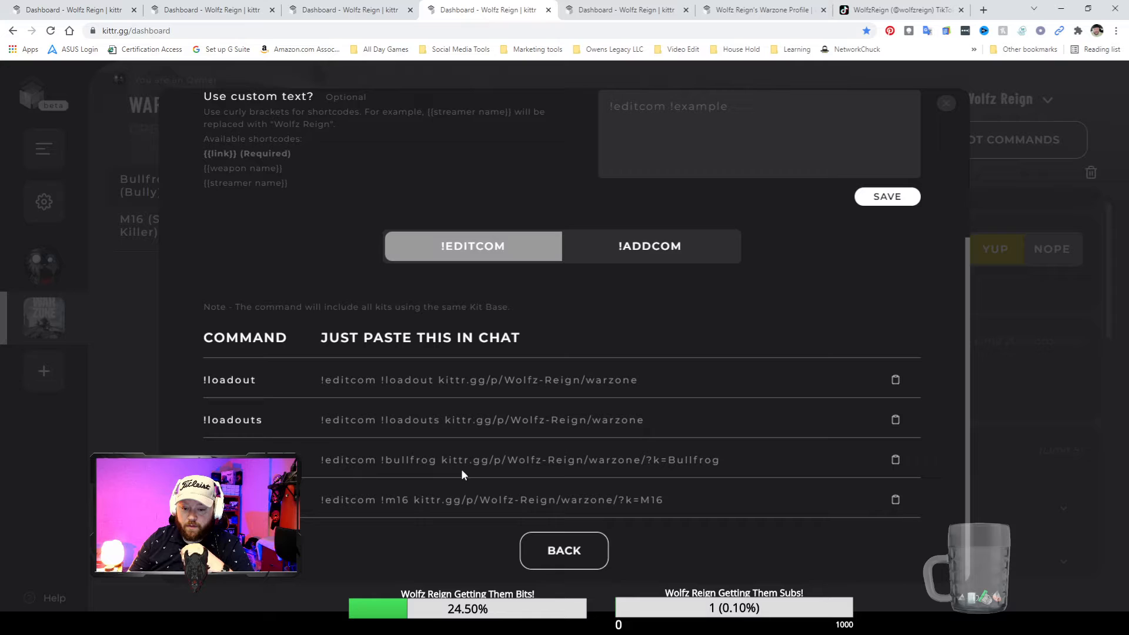
{"action": "mouse_move", "coordinate": [705, 463]}
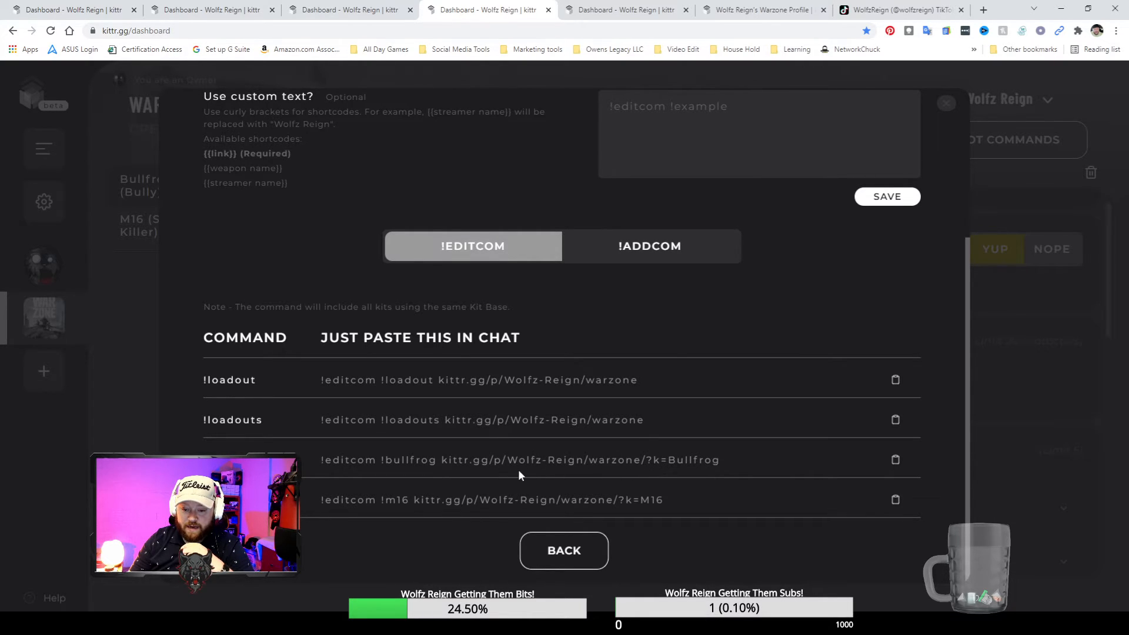
{"action": "mouse_move", "coordinate": [569, 469]}
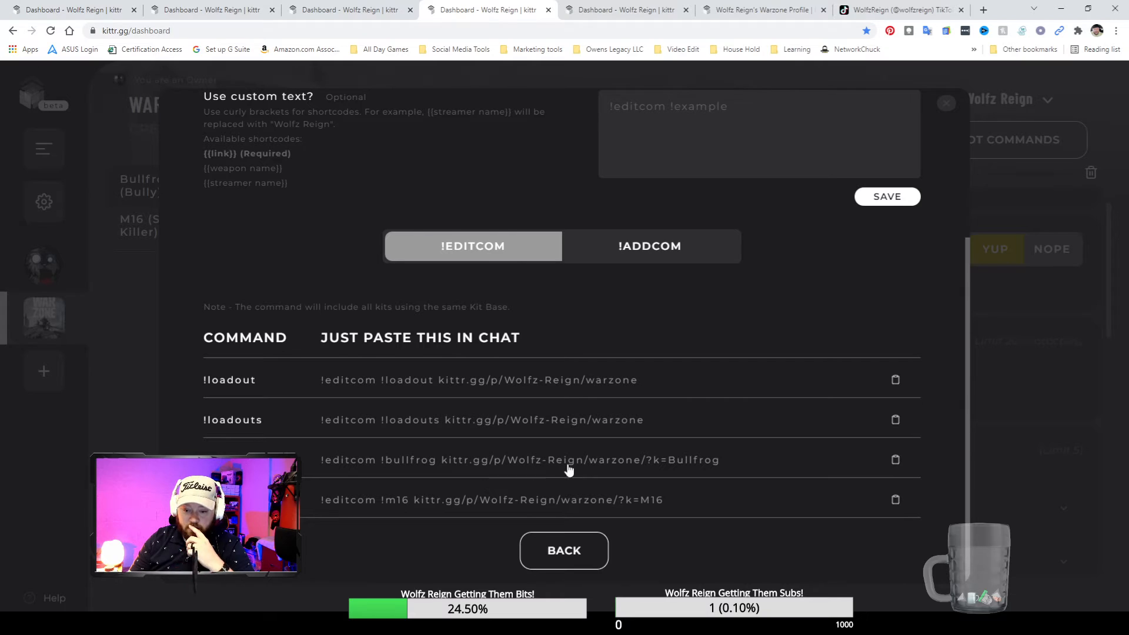
{"action": "mouse_move", "coordinate": [706, 487]}
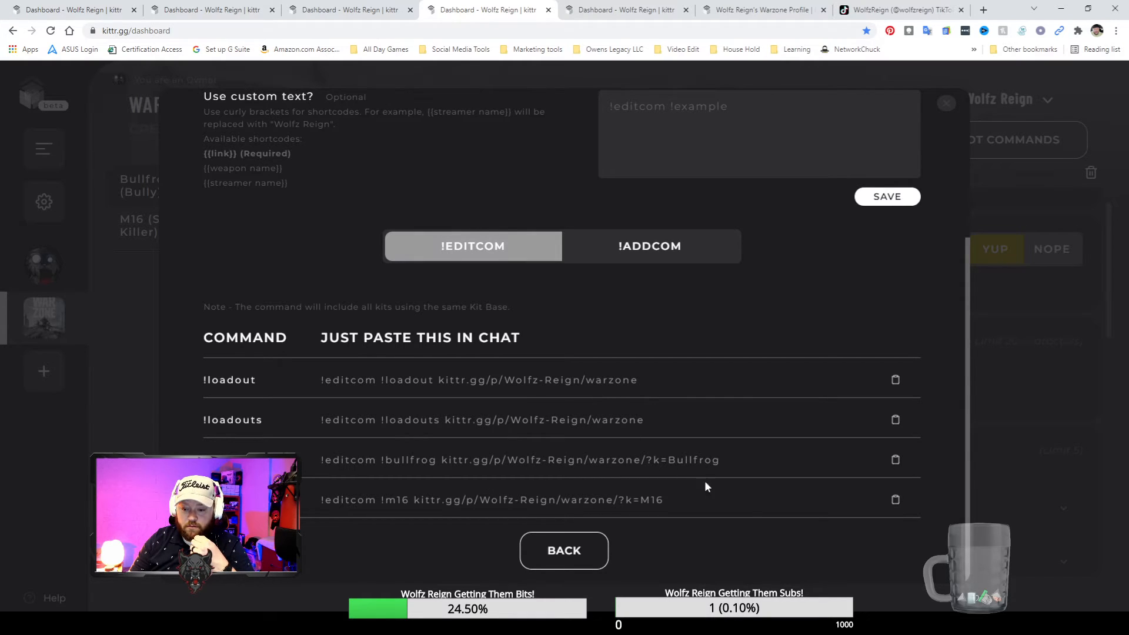
{"action": "mouse_move", "coordinate": [529, 502]}
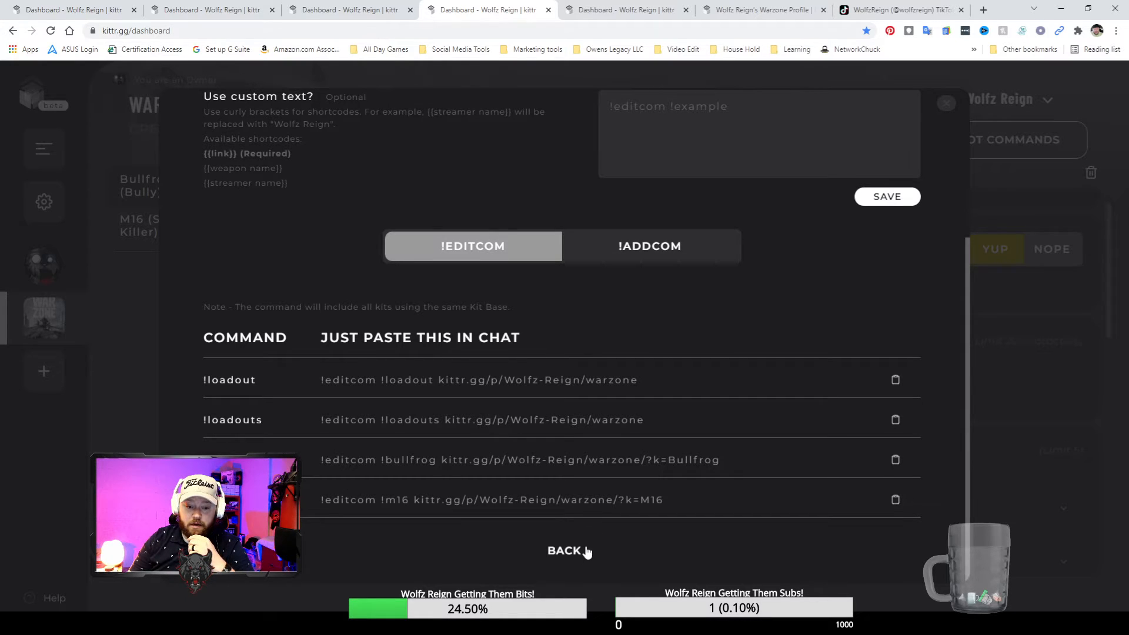
{"action": "mouse_move", "coordinate": [576, 229]}
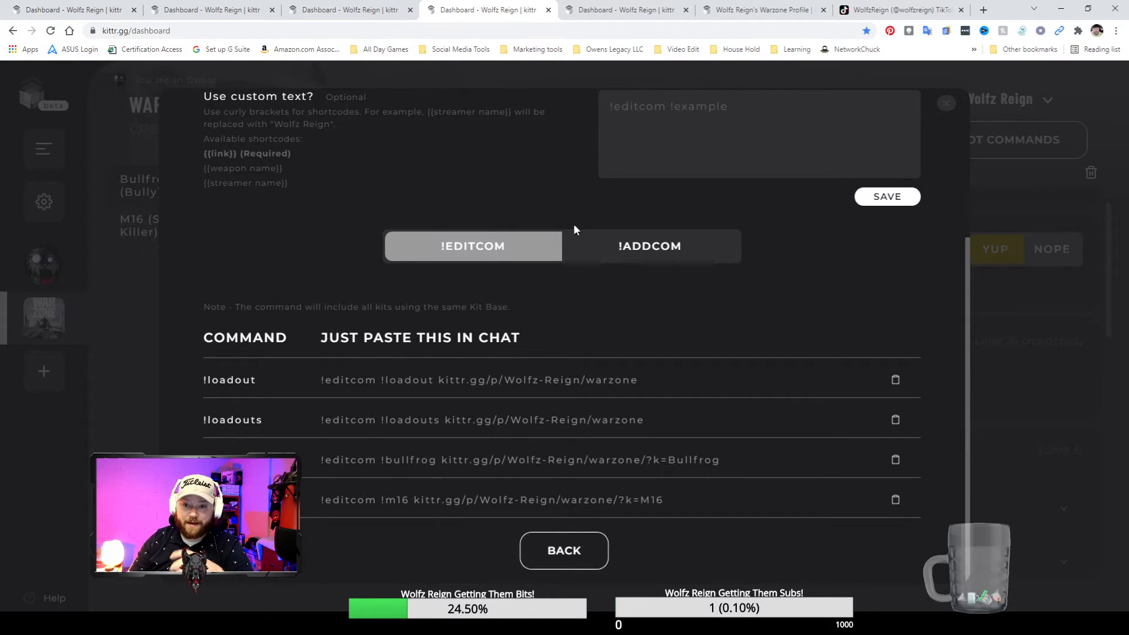
{"action": "mouse_move", "coordinate": [515, 129]}
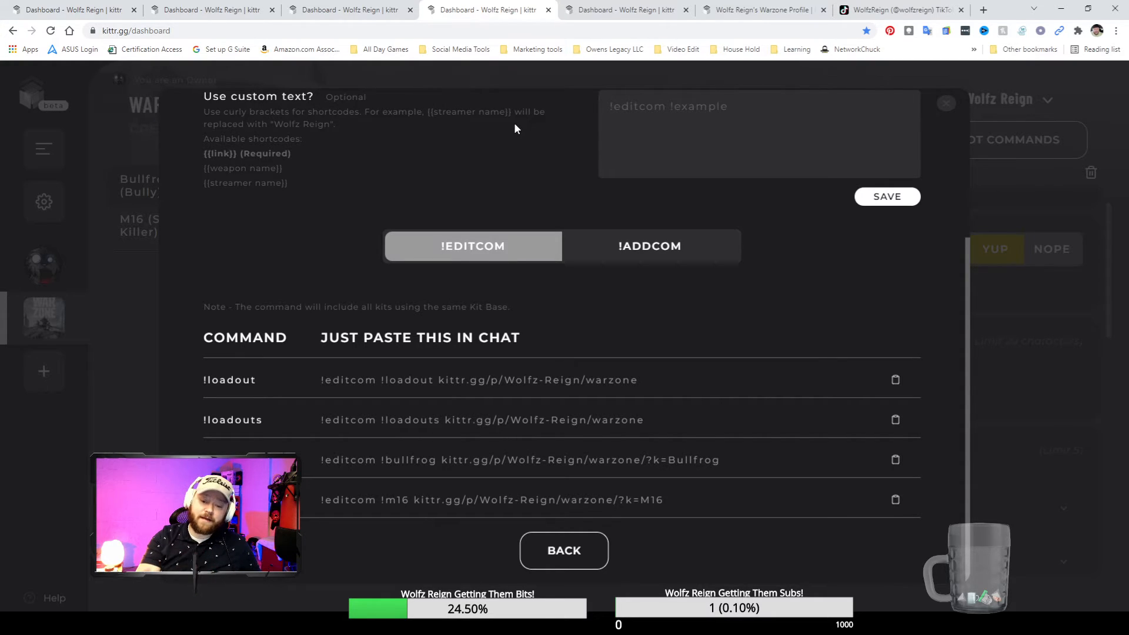
{"action": "mouse_move", "coordinate": [373, 280]}
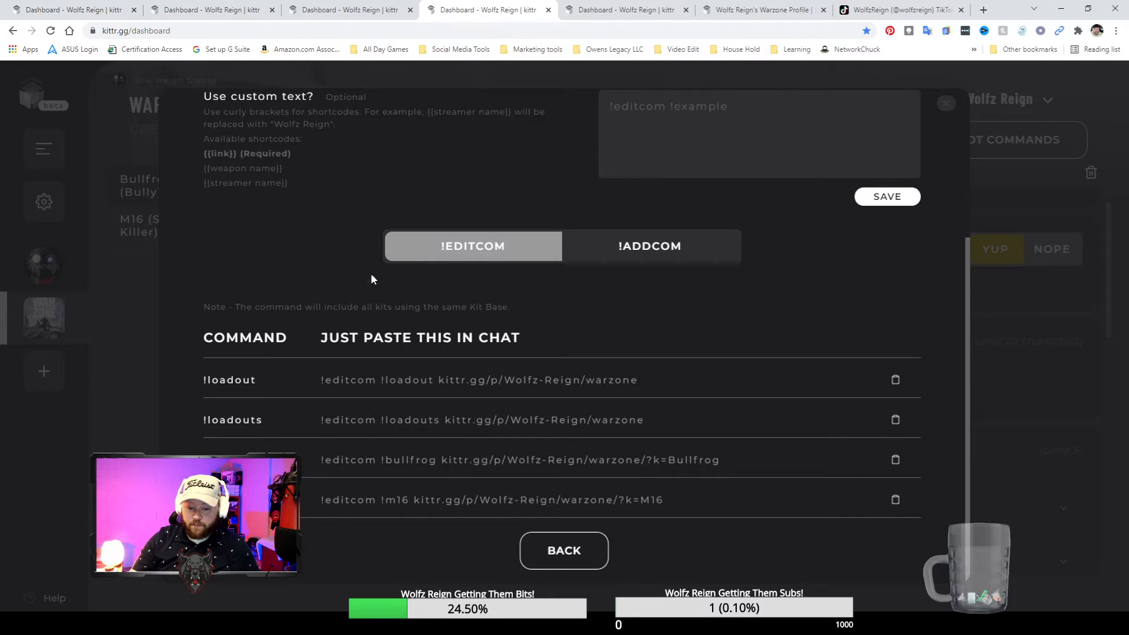
- Close the export dialog, review the Bullfrog kit settings, and open Wolfz Reign's public profile
{"action": "left_click", "coordinate": [564, 551]}
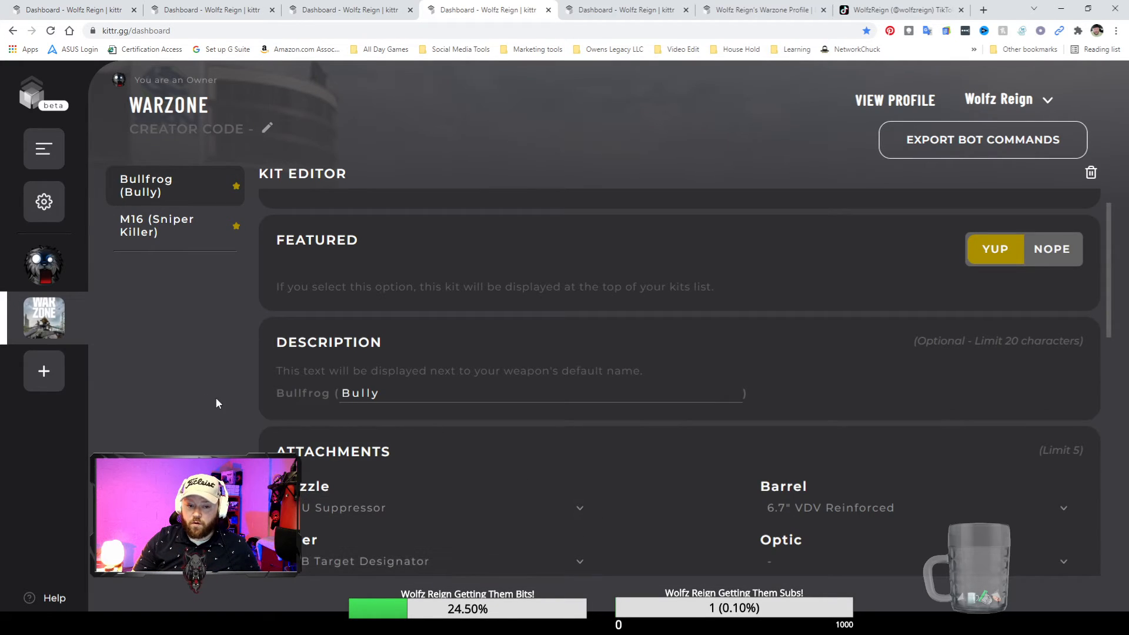
{"action": "mouse_move", "coordinate": [105, 343]}
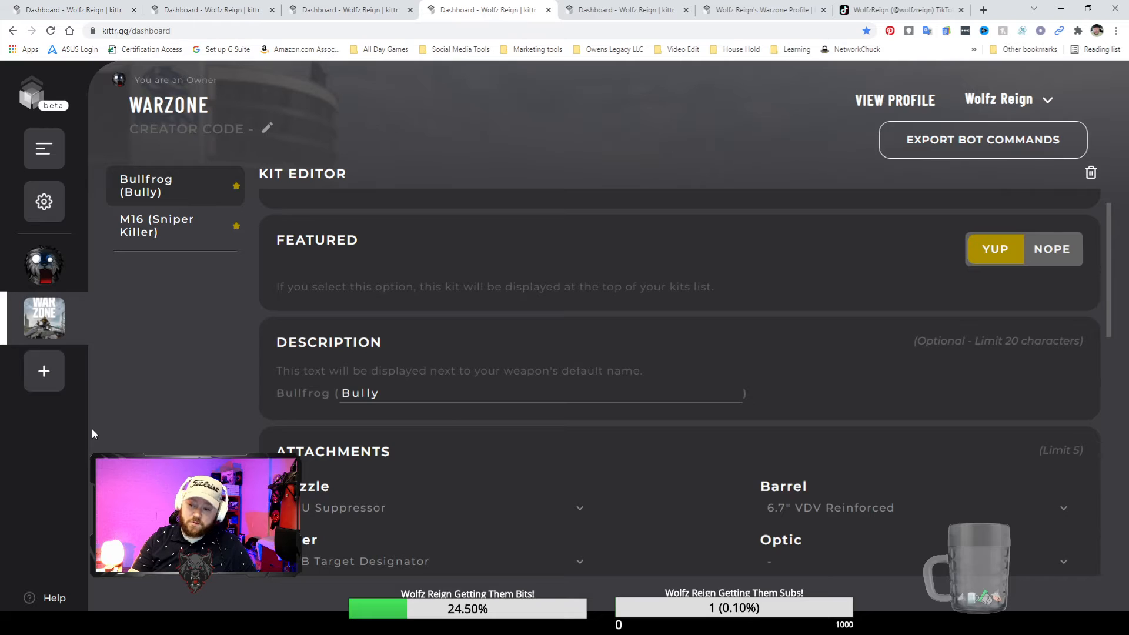
{"action": "mouse_move", "coordinate": [113, 426]}
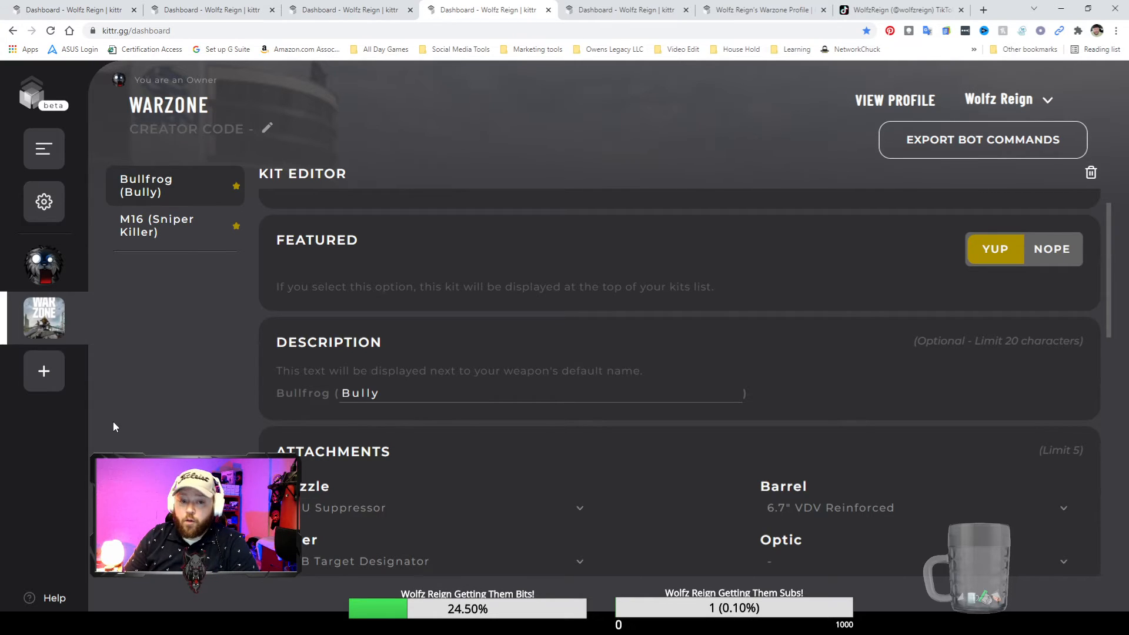
{"action": "mouse_move", "coordinate": [107, 410]}
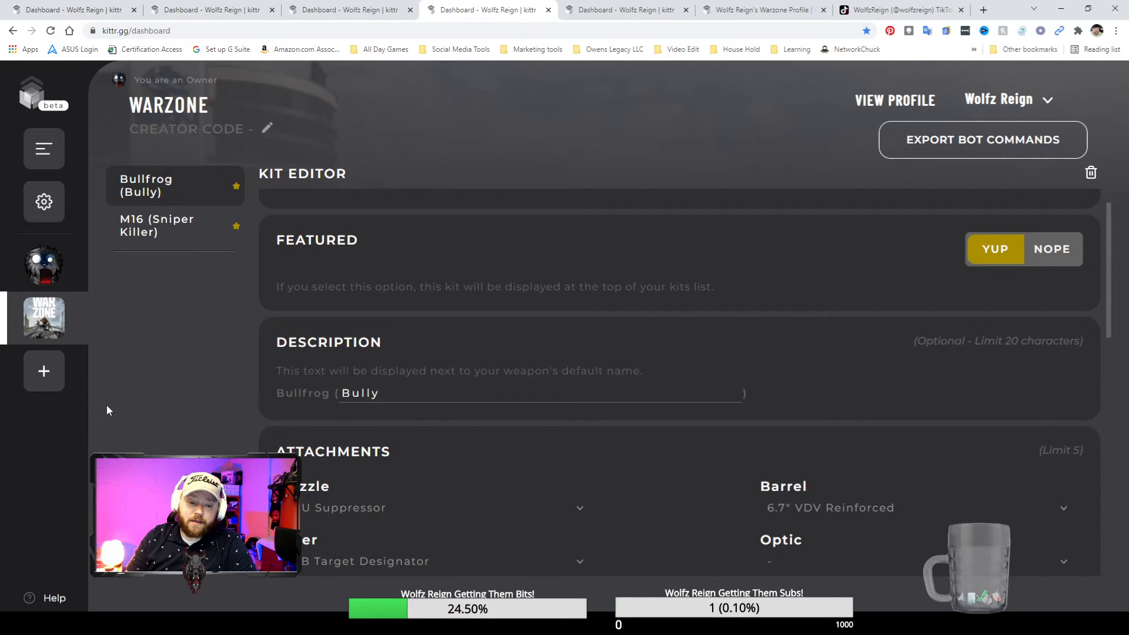
{"action": "mouse_move", "coordinate": [82, 305]}
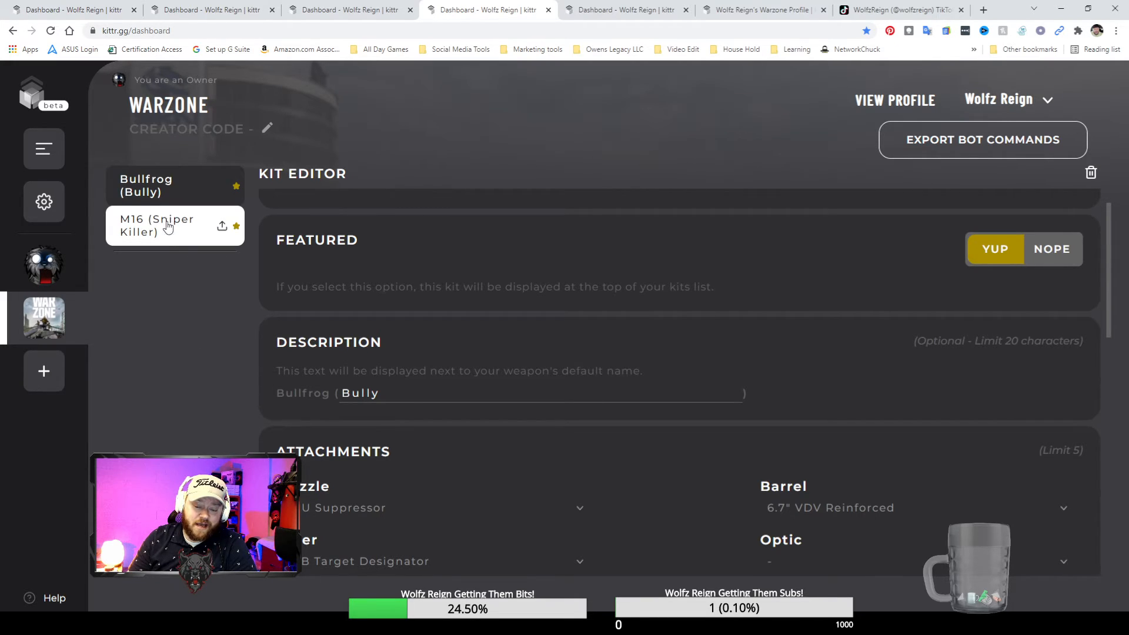
{"action": "mouse_move", "coordinate": [361, 305]}
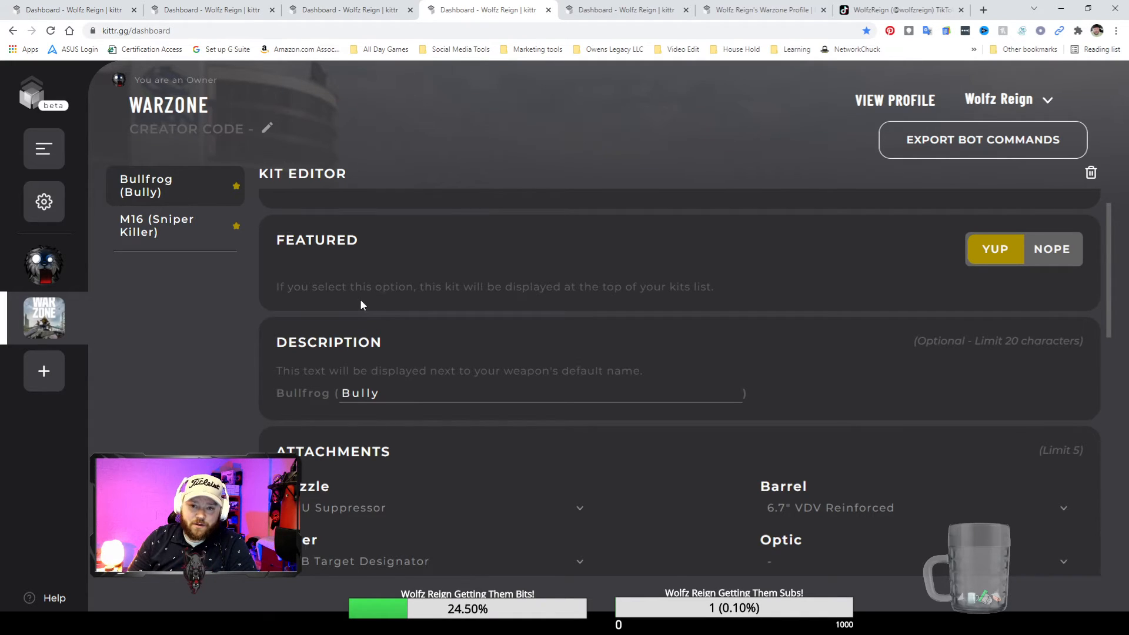
{"action": "mouse_move", "coordinate": [241, 225]}
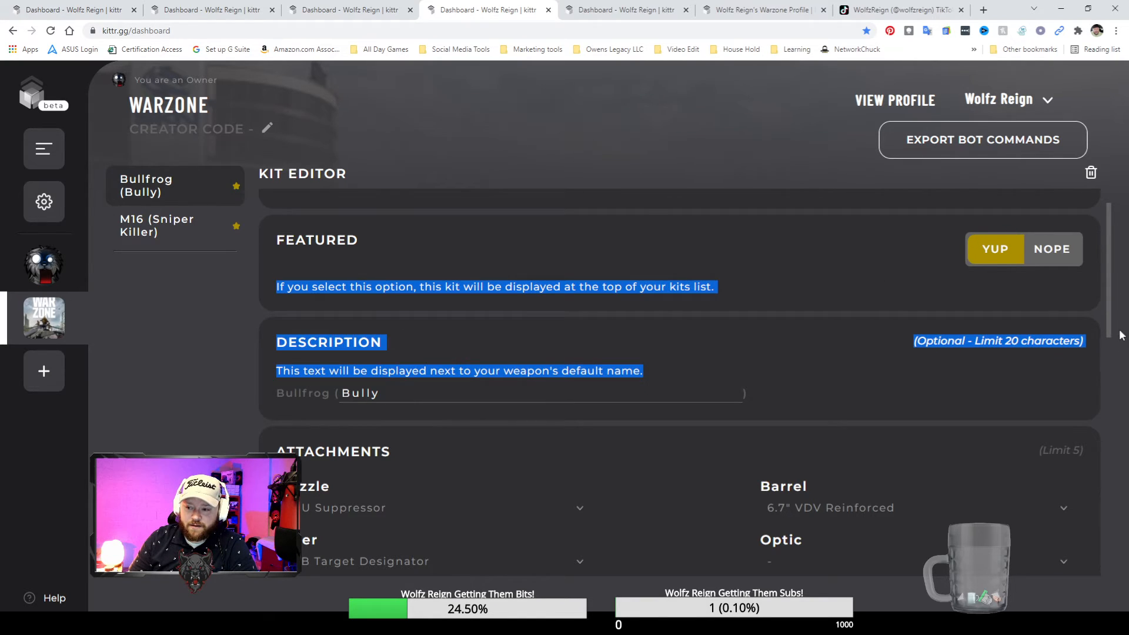
{"action": "scroll", "scroll_direction": "down", "scroll_amount": 3}
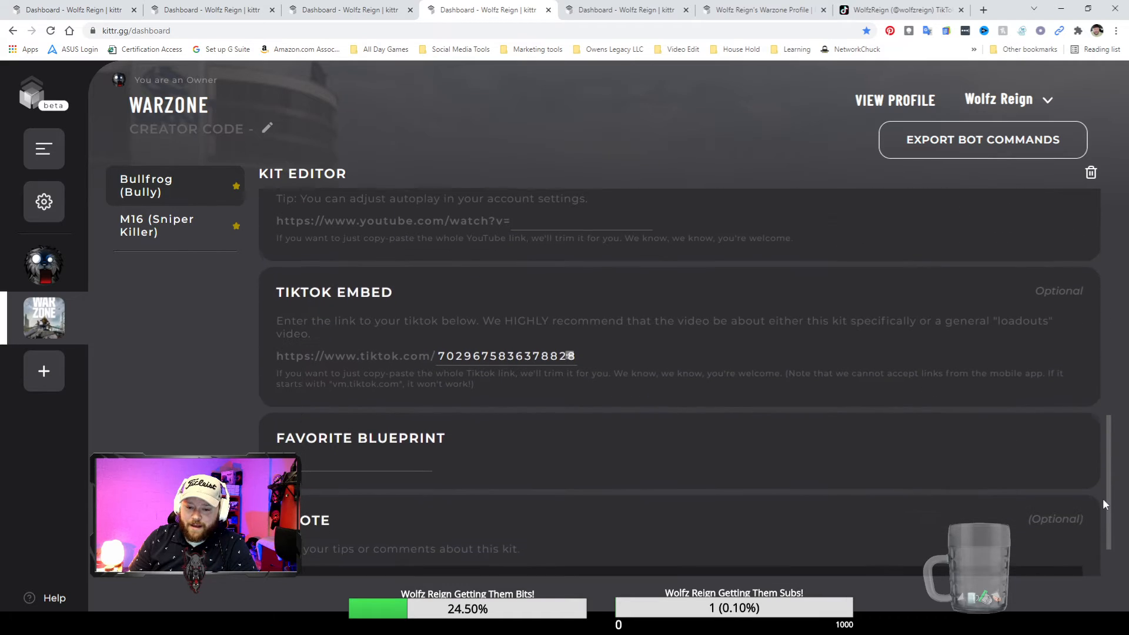
{"action": "scroll", "scroll_direction": "up", "scroll_amount": 3}
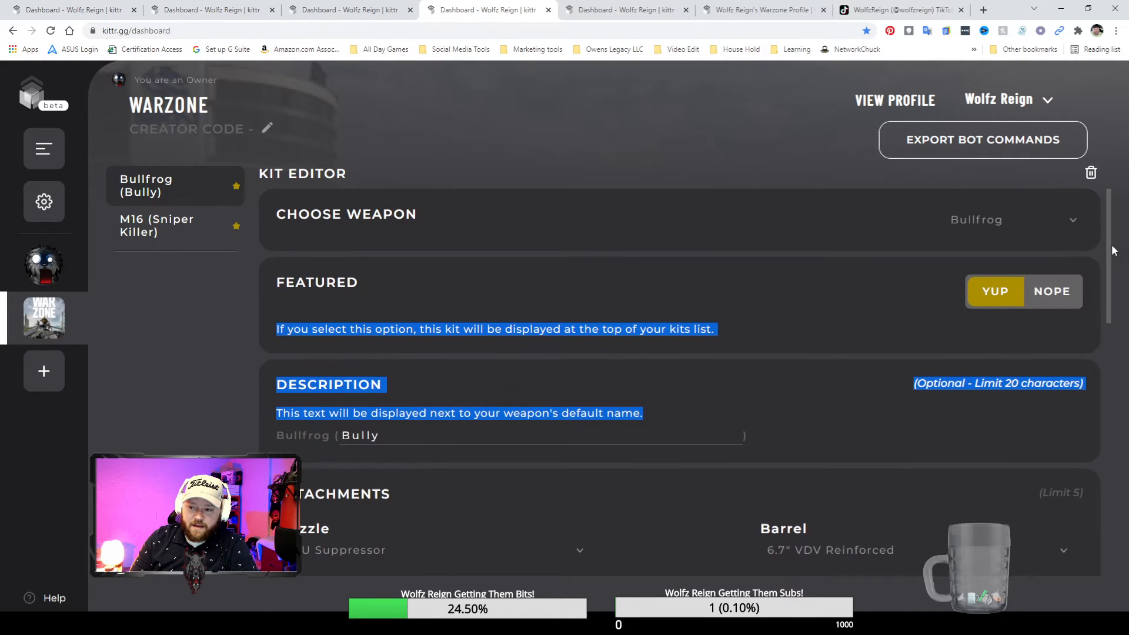
{"action": "mouse_move", "coordinate": [946, 235]}
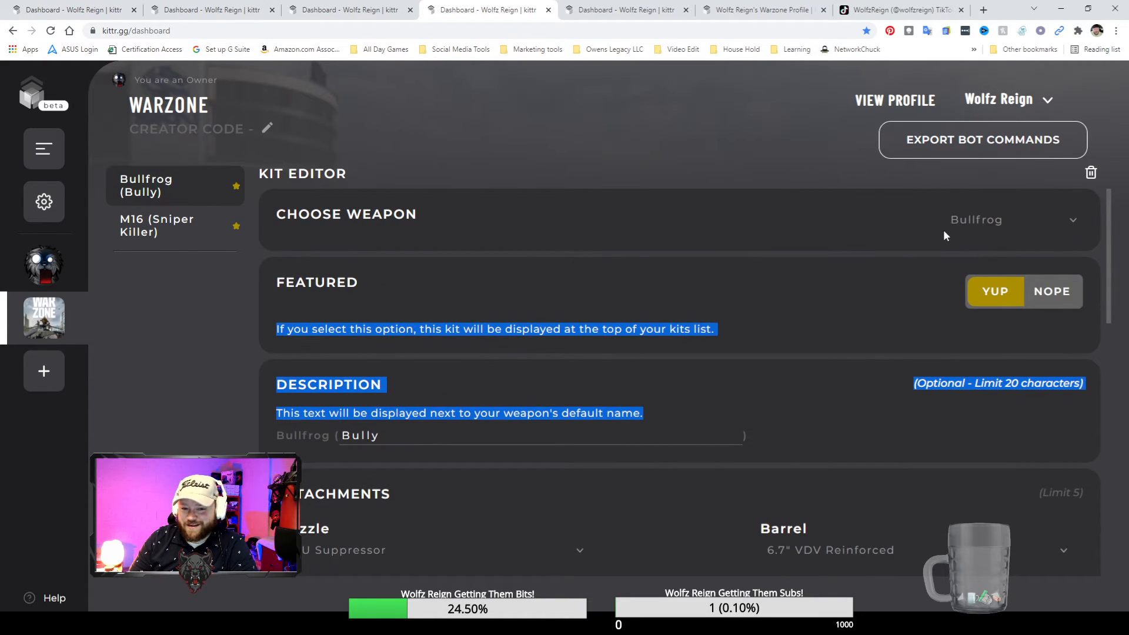
{"action": "left_click", "coordinate": [894, 98]}
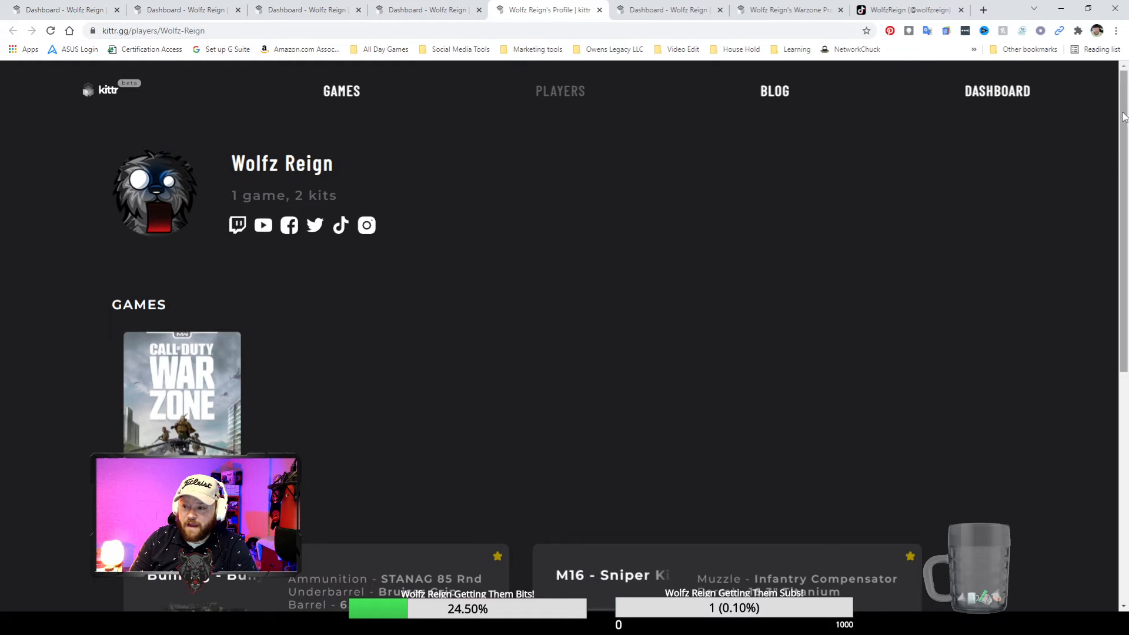
- Scroll the Bullfrog loadout page through attachments, TikTok video, base stats and blurb
{"action": "scroll", "scroll_direction": "down", "scroll_amount": 3}
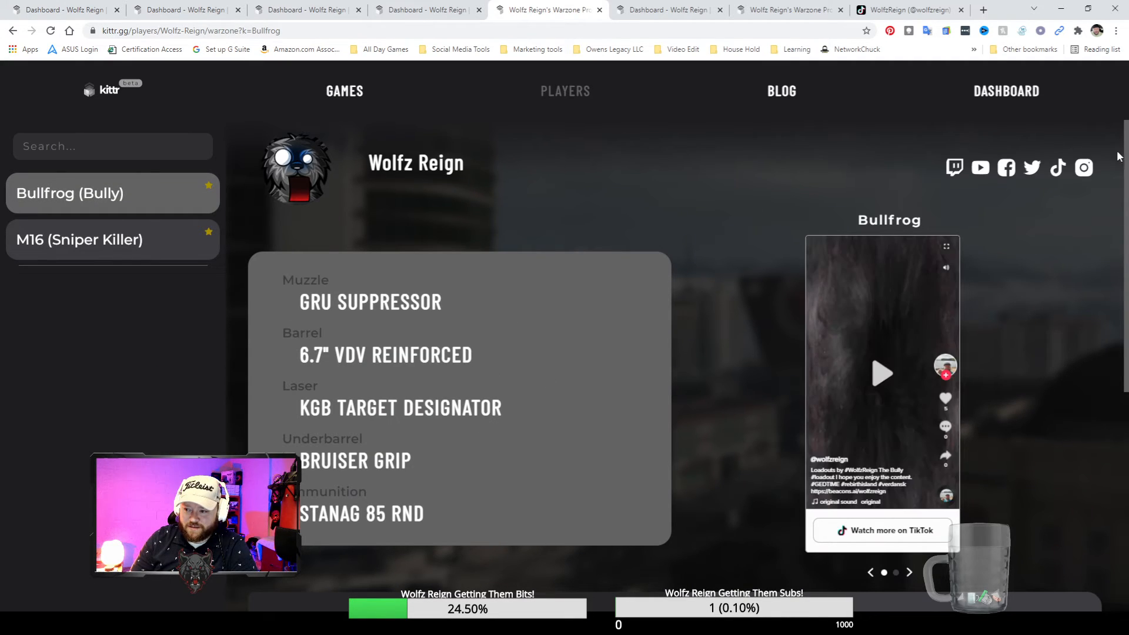
{"action": "scroll", "scroll_direction": "down", "scroll_amount": 3}
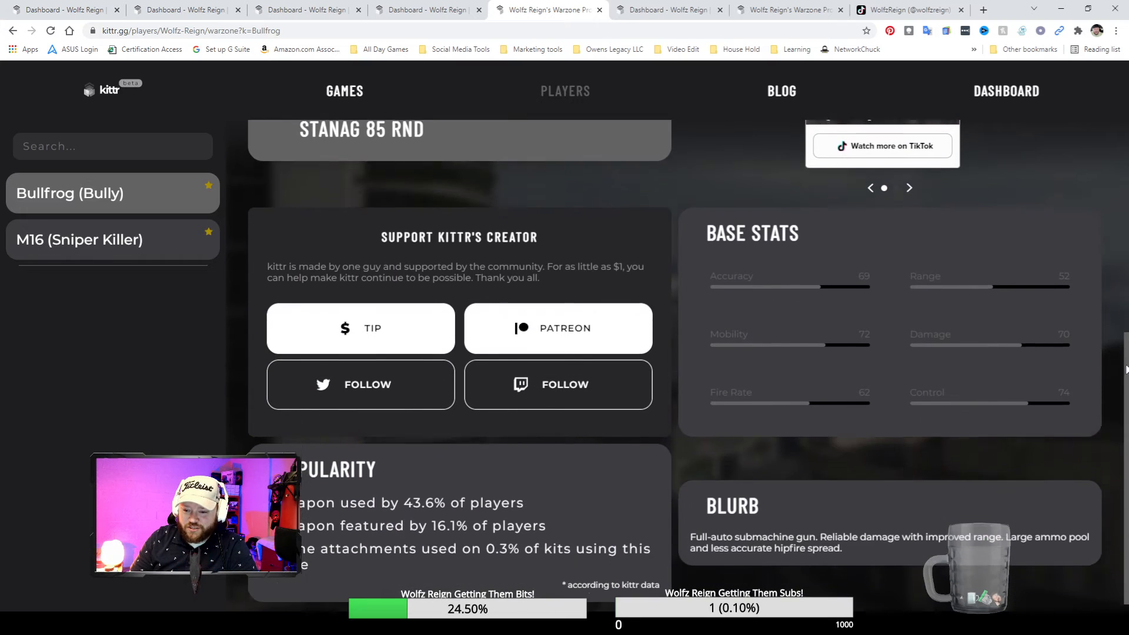
{"action": "scroll", "scroll_direction": "down", "scroll_amount": 3}
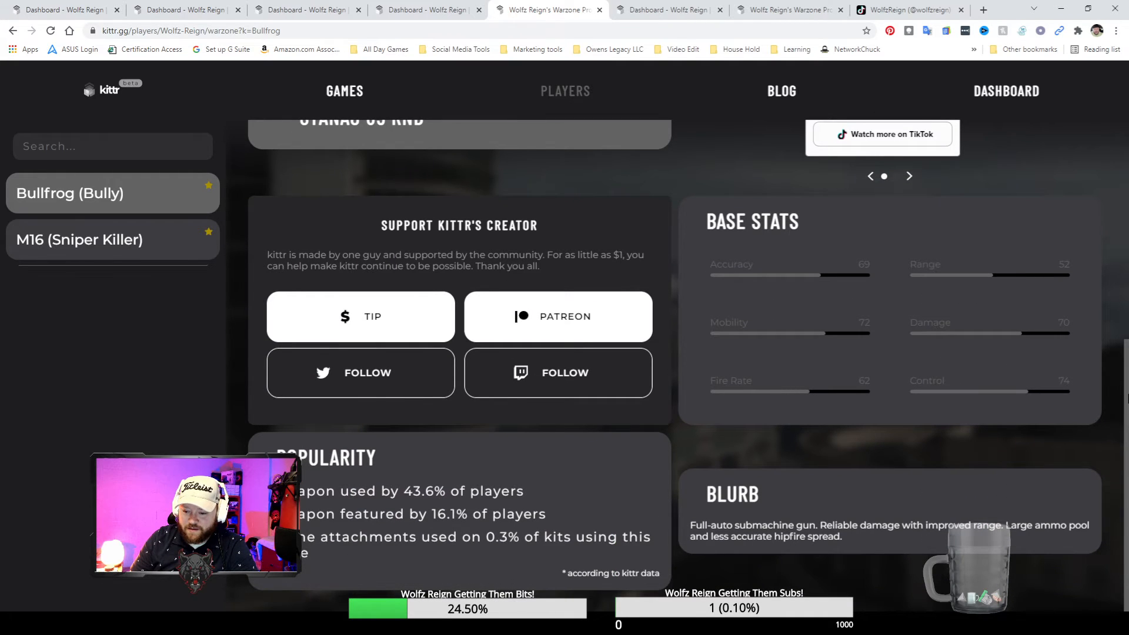
{"action": "scroll", "scroll_direction": "up", "scroll_amount": 3}
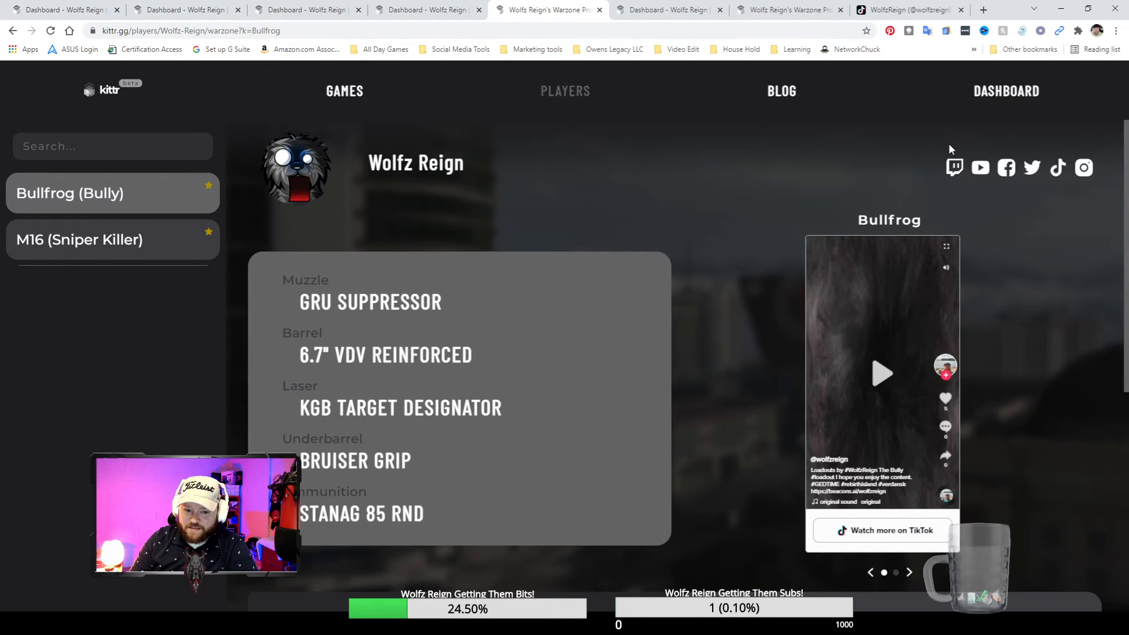
- Show the M16 (Sniper Killer) kit's attachments and play then pause its embedded TikTok clip
{"action": "left_click", "coordinate": [79, 239]}
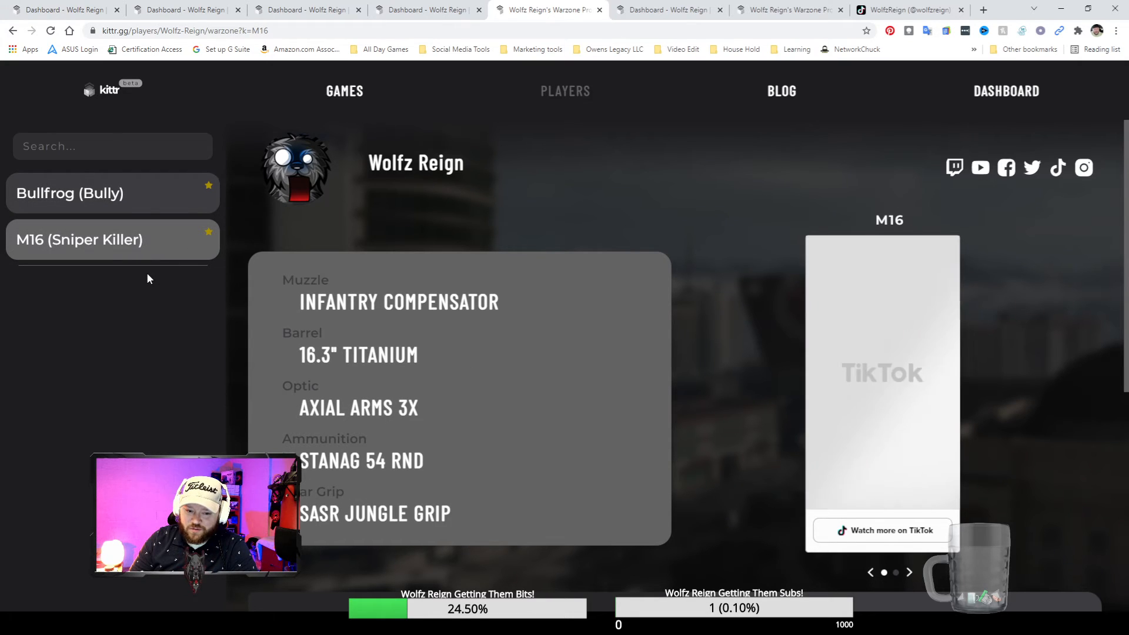
{"action": "scroll", "scroll_direction": "down", "scroll_amount": 3}
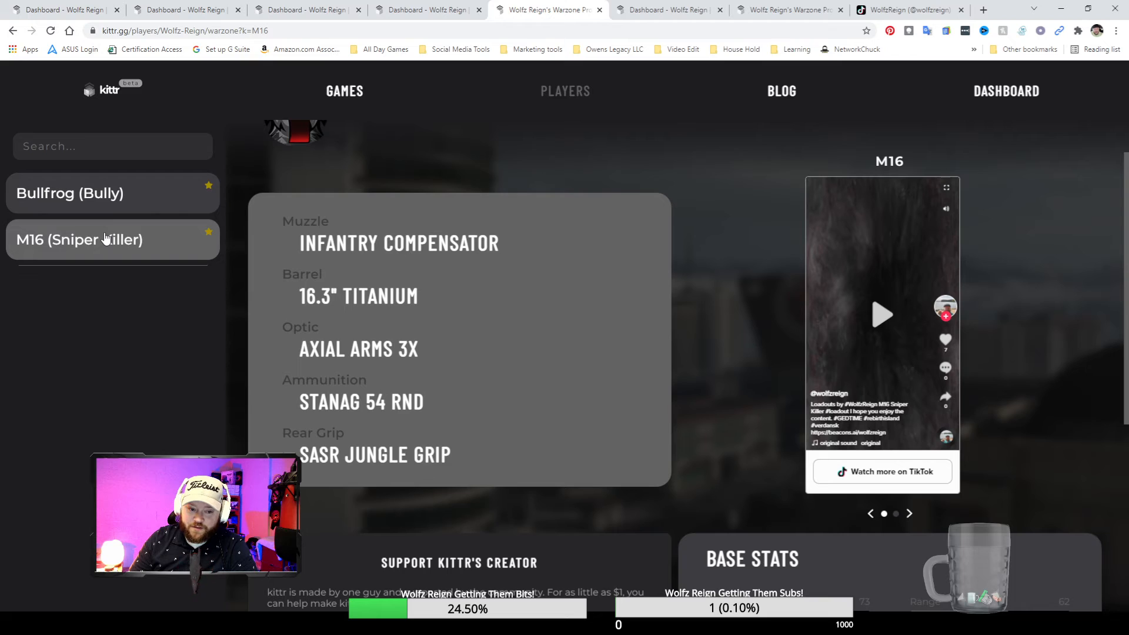
{"action": "mouse_move", "coordinate": [140, 263]}
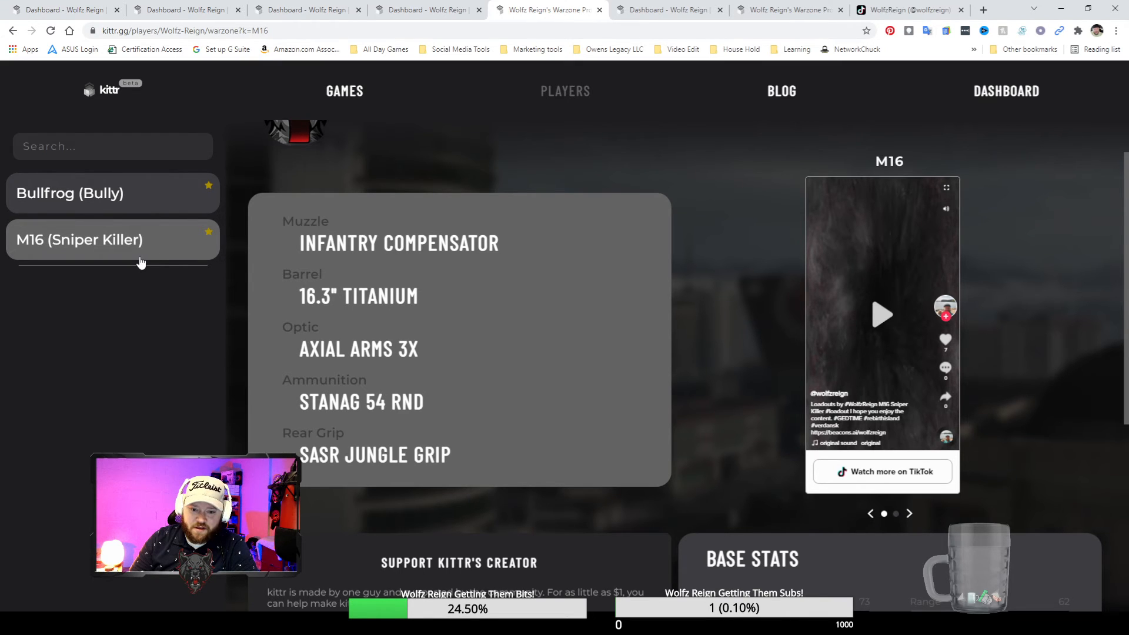
{"action": "mouse_move", "coordinate": [1118, 207]}
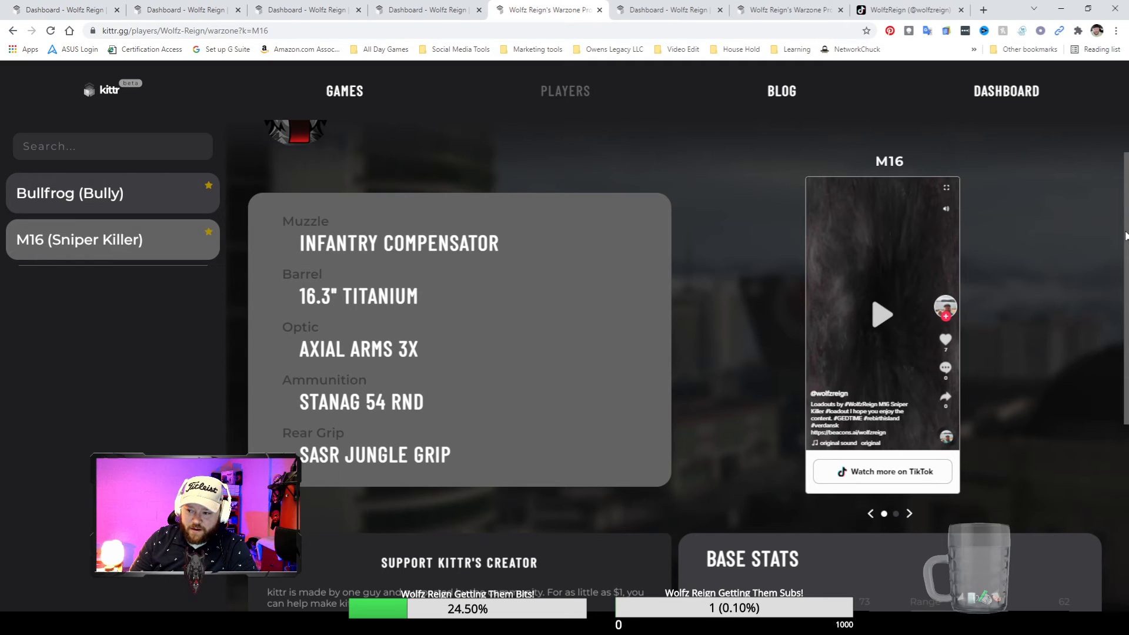
{"action": "scroll", "scroll_direction": "down", "scroll_amount": 3}
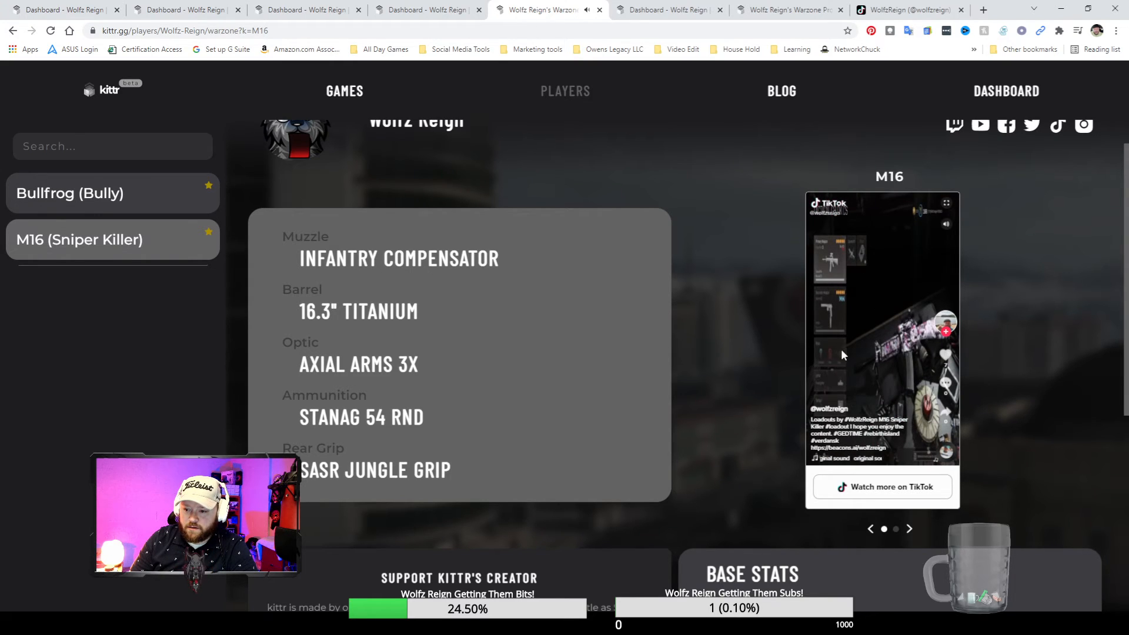
{"action": "left_click", "coordinate": [882, 332]}
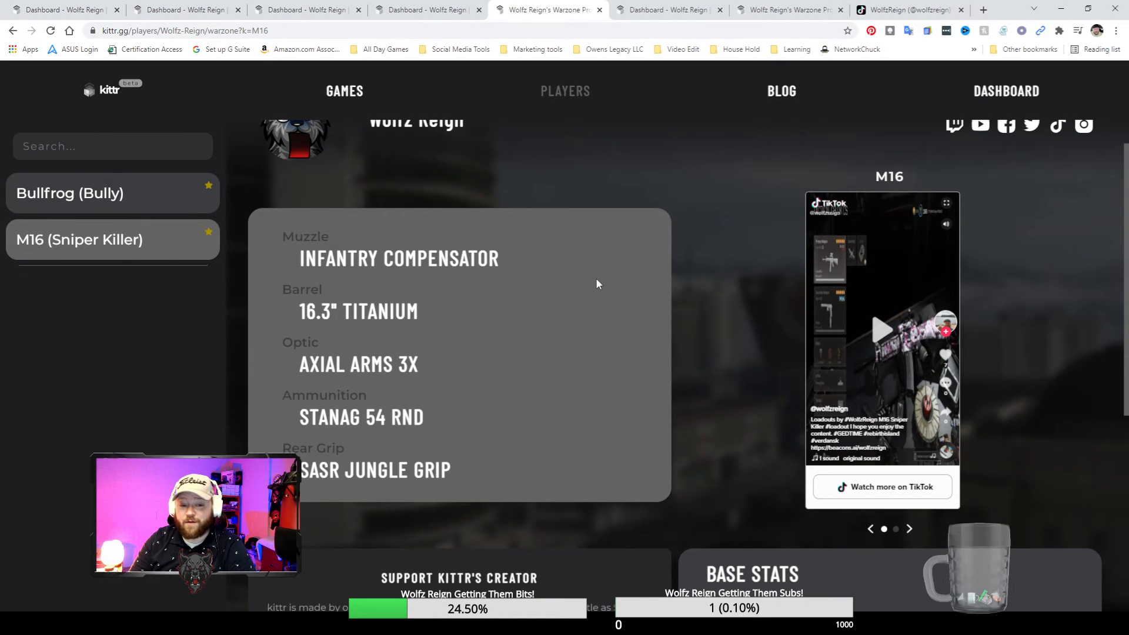
{"action": "mouse_move", "coordinate": [580, 280]}
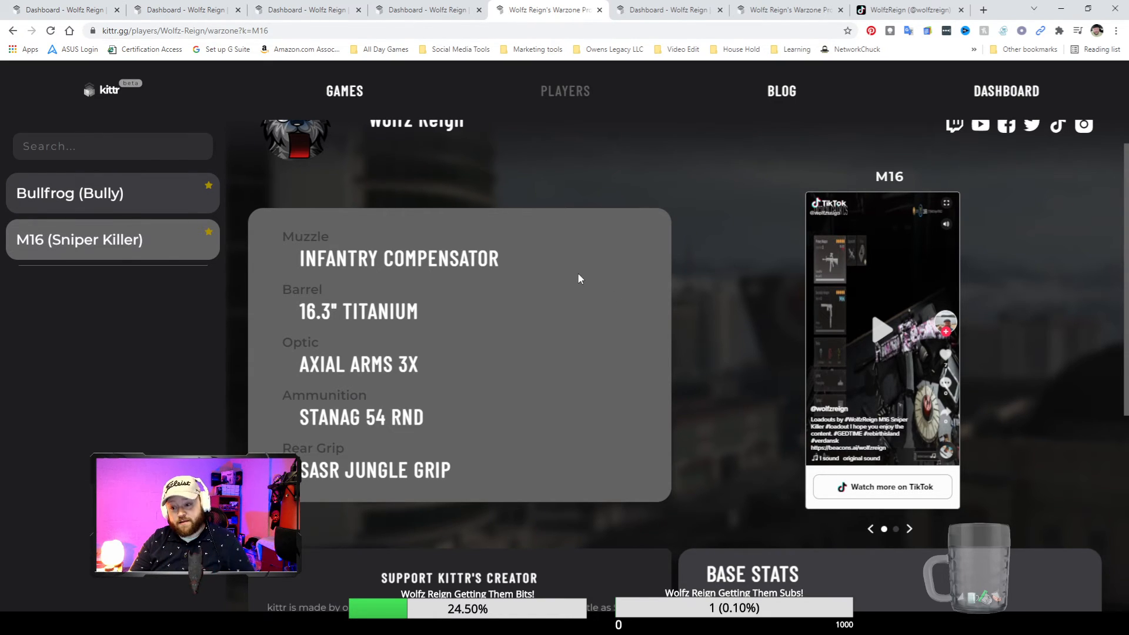
{"action": "mouse_move", "coordinate": [750, 230]}
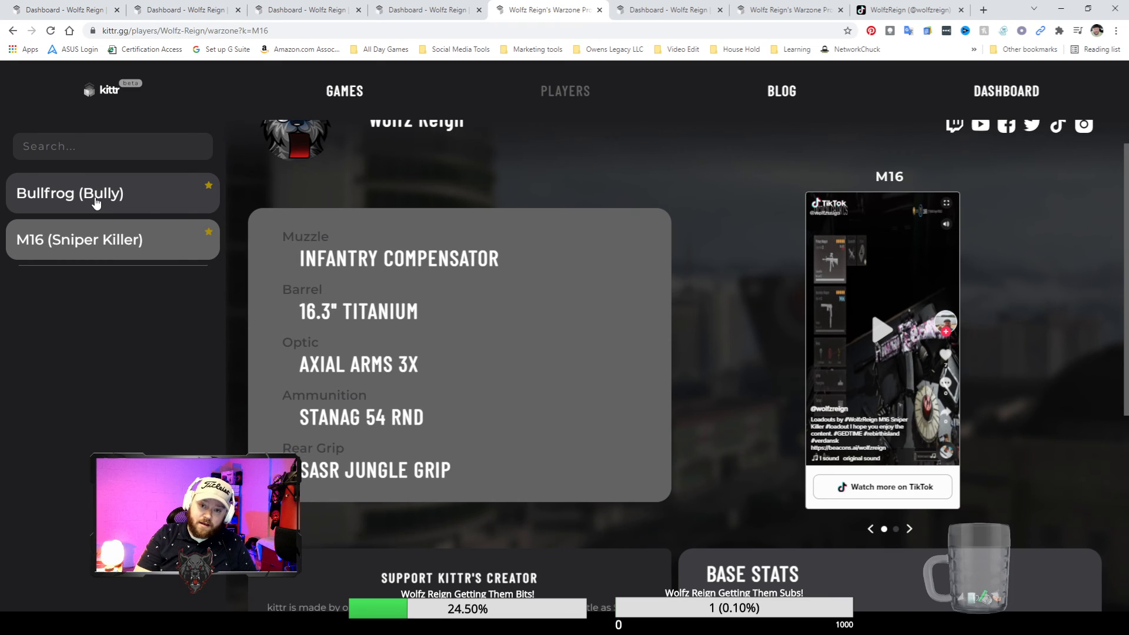
{"action": "scroll", "scroll_direction": "up", "scroll_amount": 3}
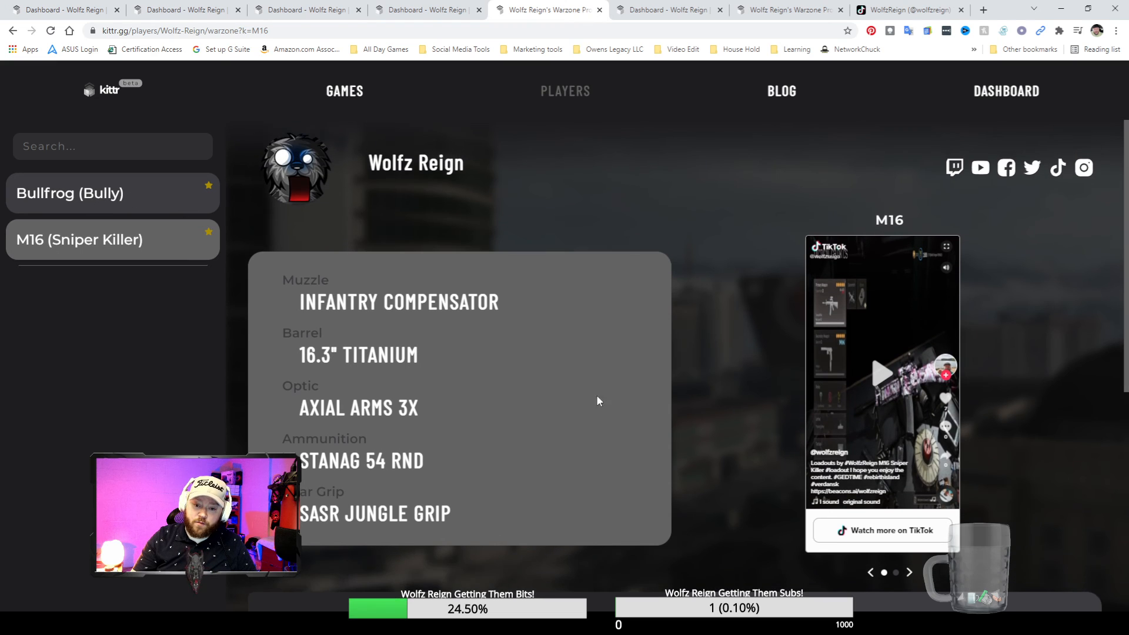